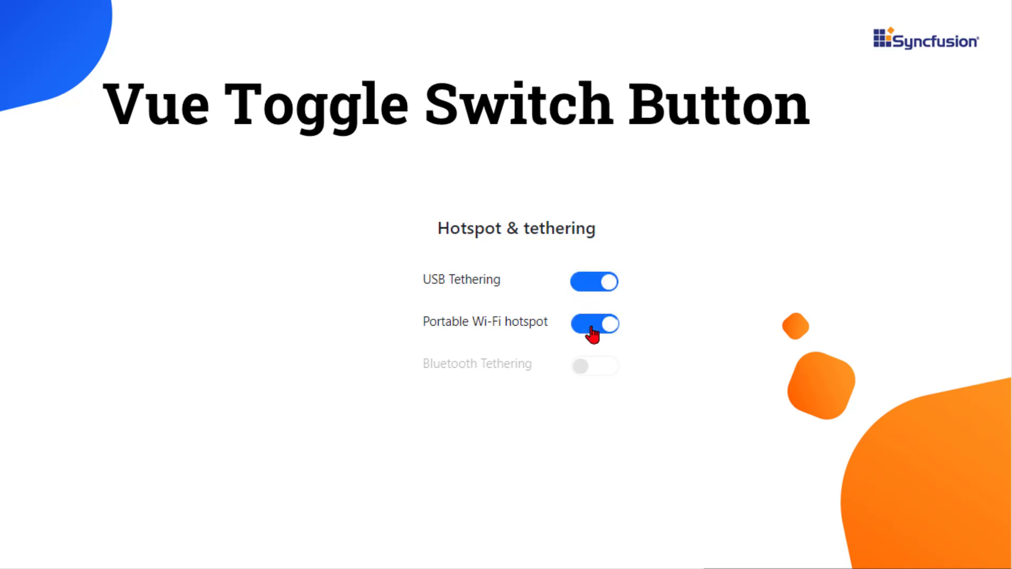
# Step: Scaffold a Vite project named myVueApp using Vue and JavaScript, then cd into myVueApp
pyautogui.click(593, 323)
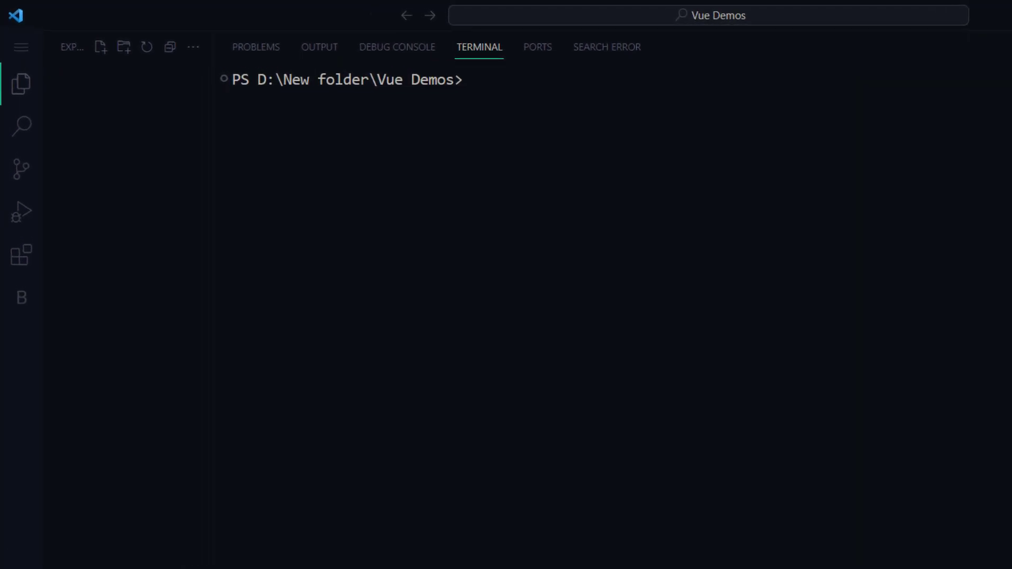
pyautogui.write('npm')
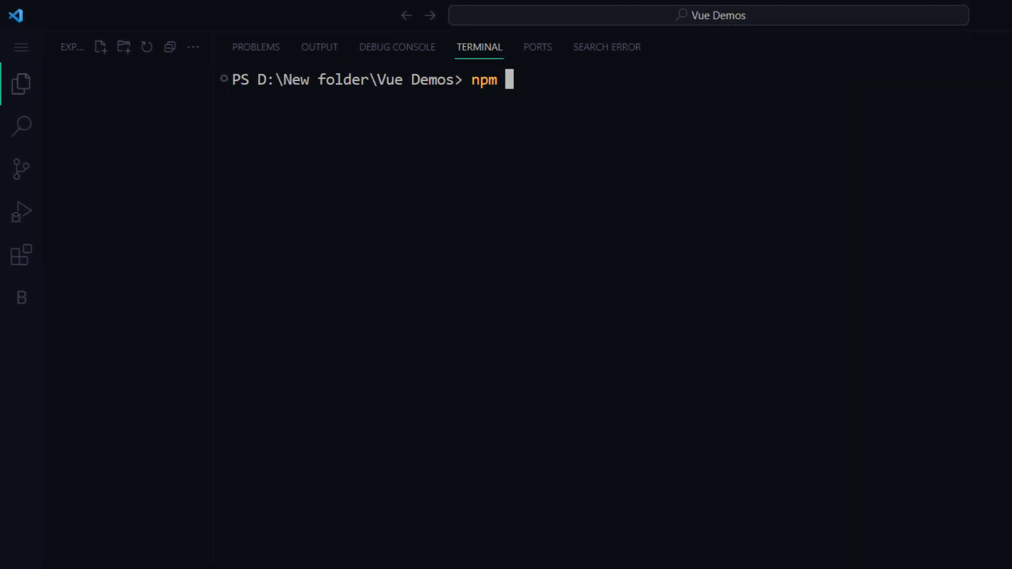
pyautogui.write('create vite@latest')
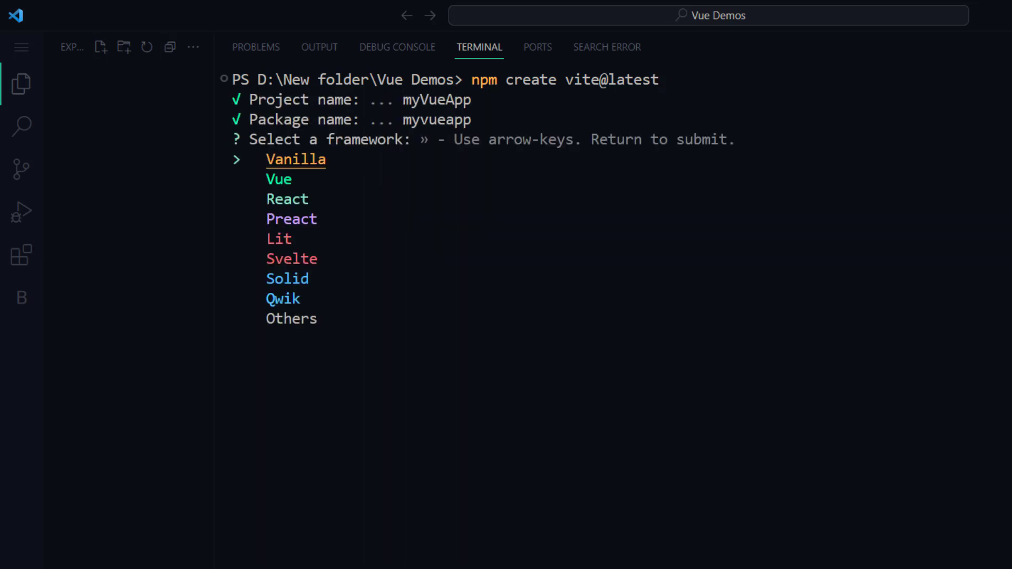
pyautogui.press('Down')
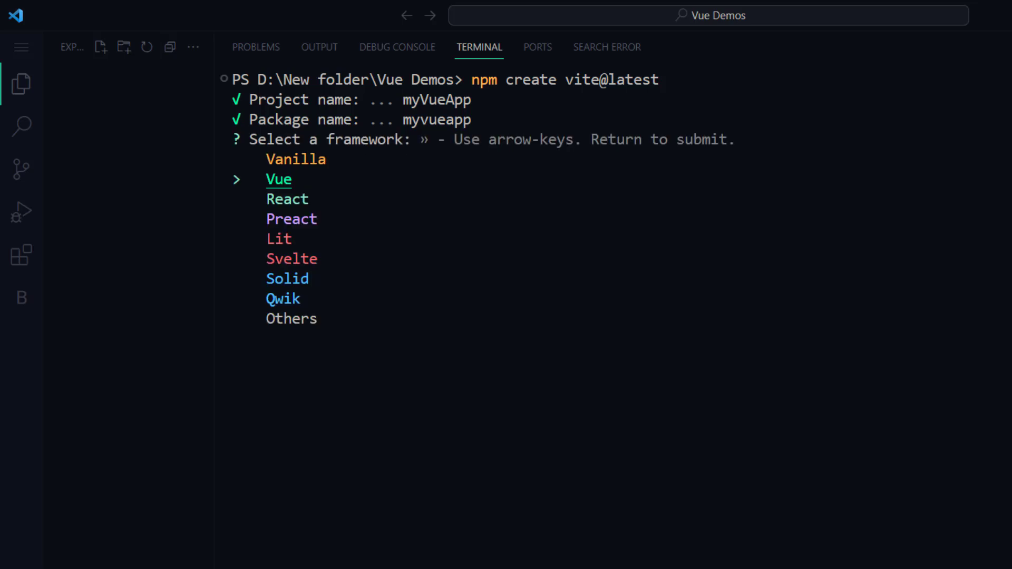
pyautogui.press('Return')
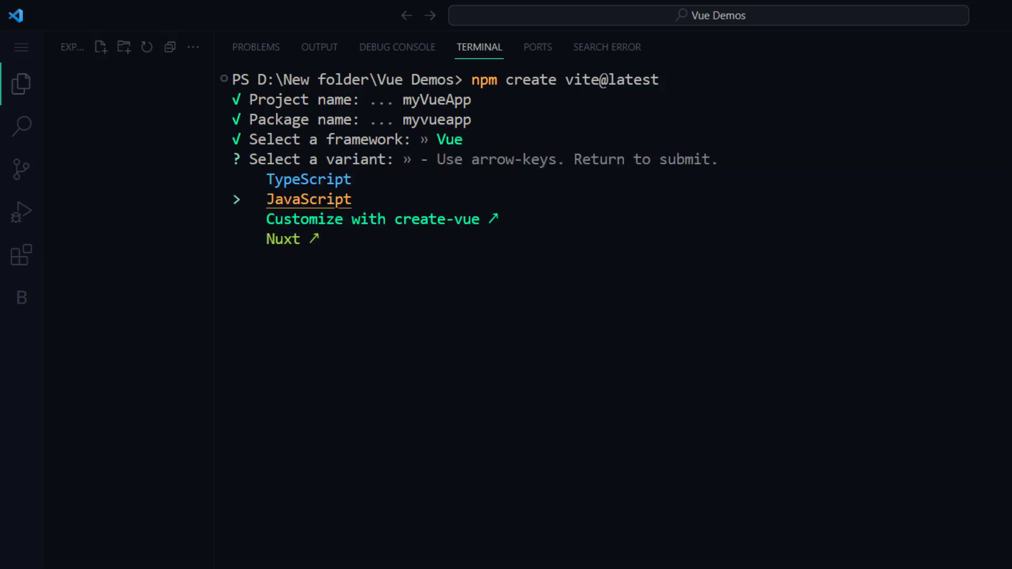
pyautogui.press('Return')
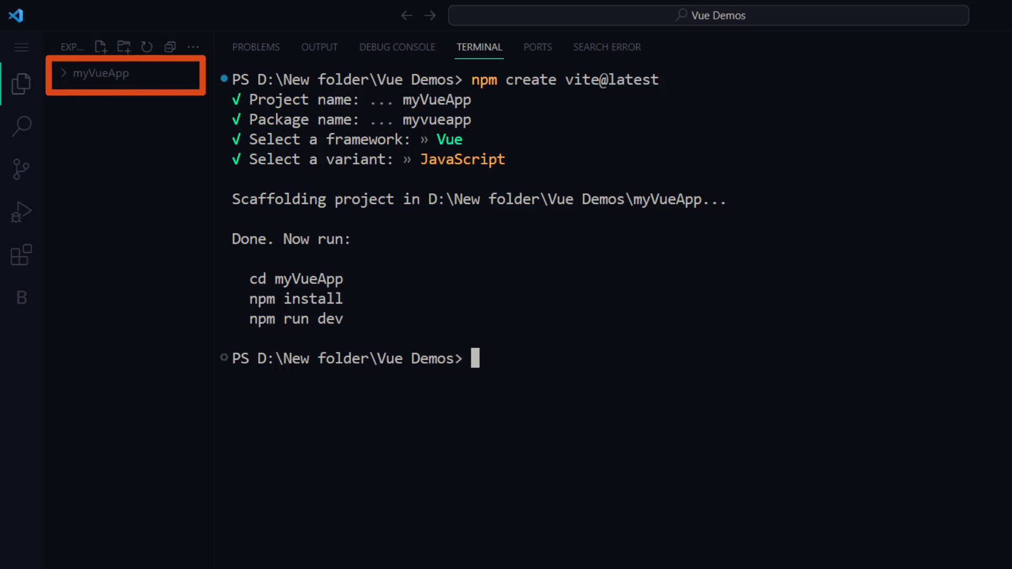
pyautogui.write('cd')
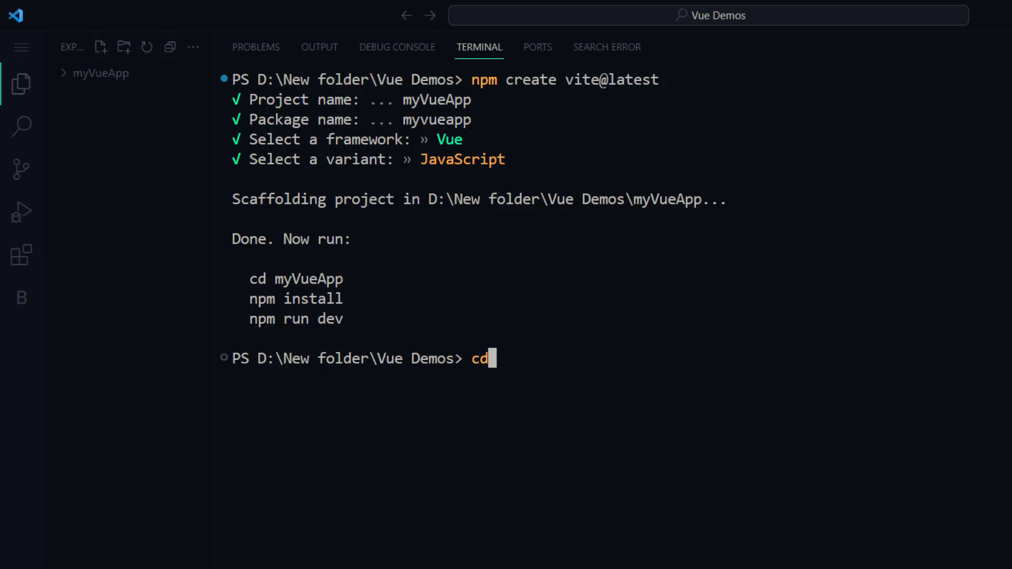
pyautogui.press('Return')
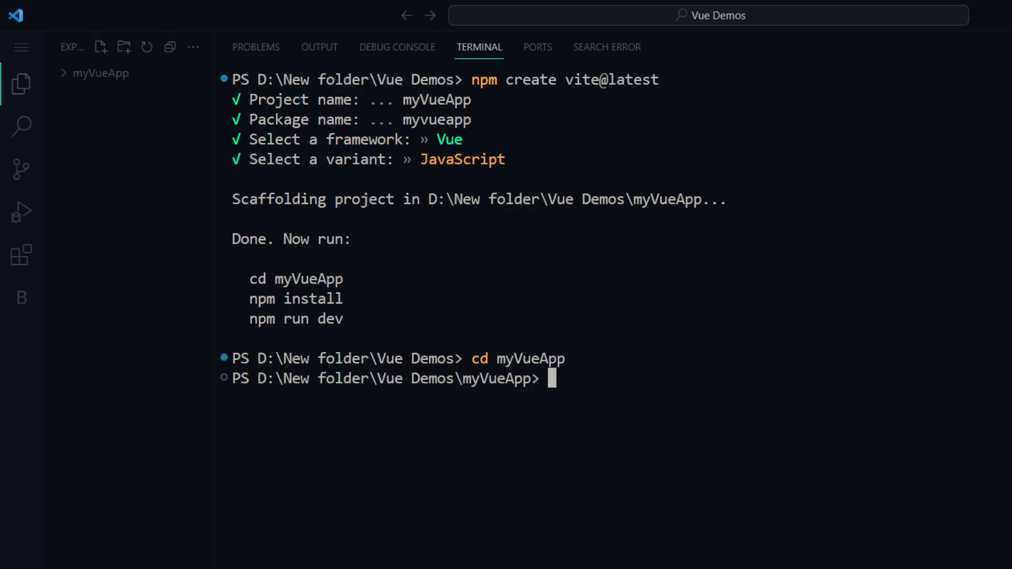
pyautogui.write('npm')
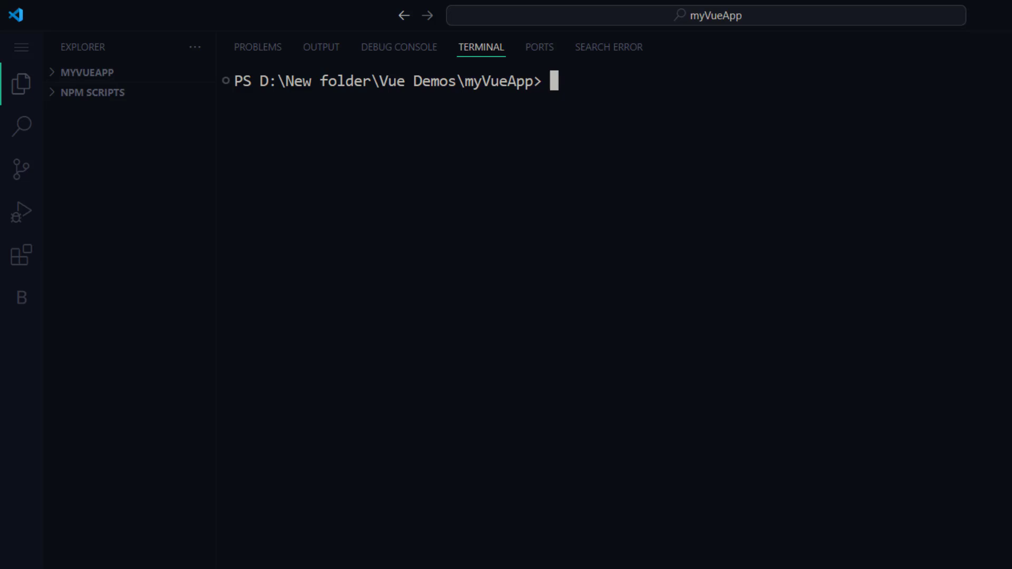
pyautogui.write('npm install @sy')
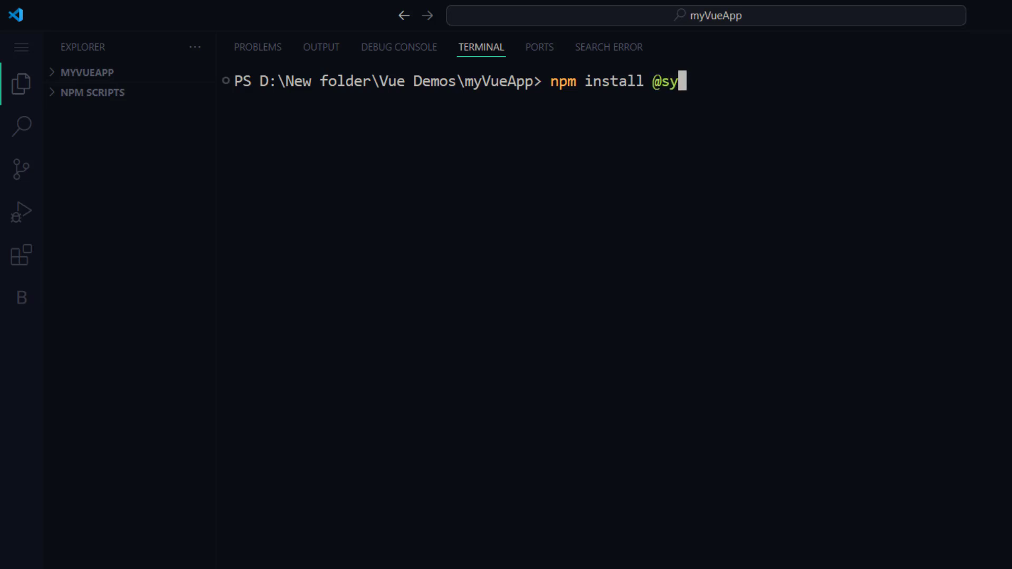
pyautogui.write('ncfusion/ej2-vue-buttons')
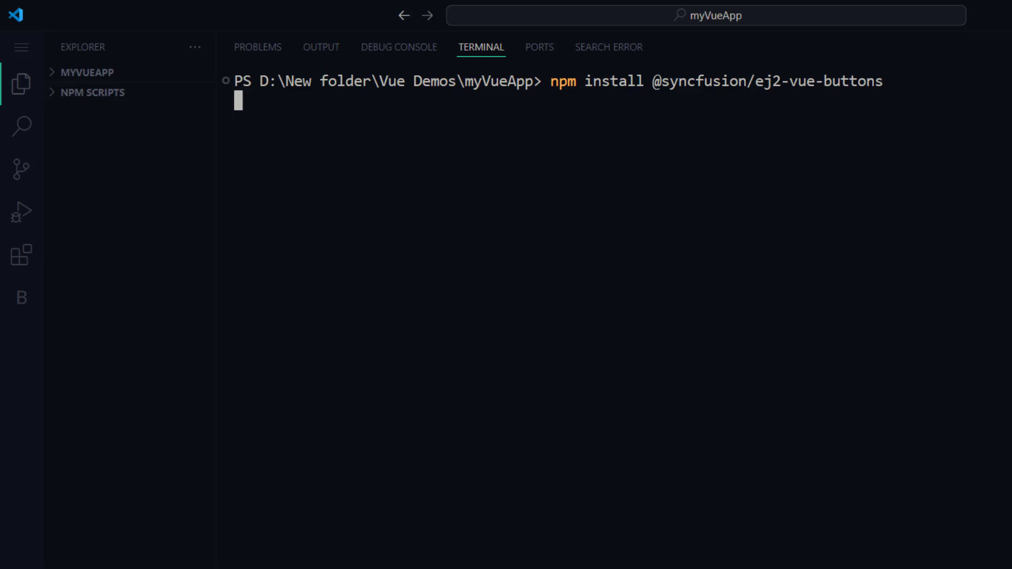
pyautogui.press('Return')
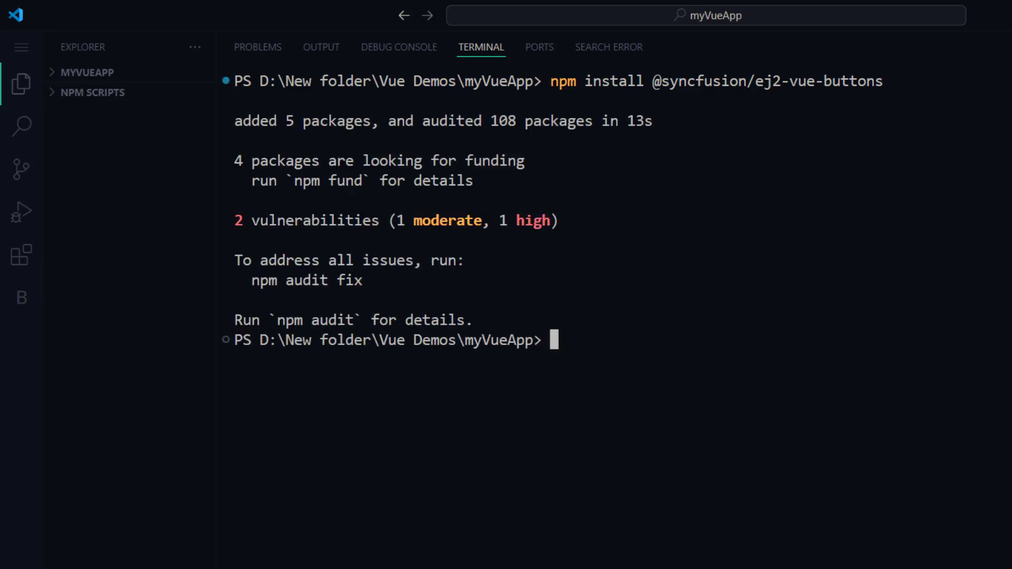
pyautogui.click(84, 71)
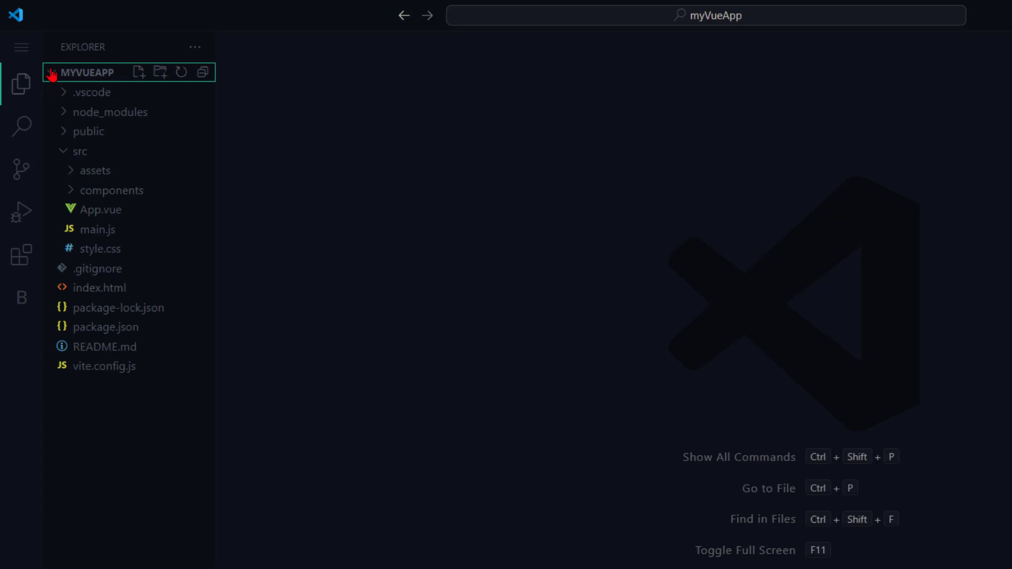
pyautogui.moveTo(97, 229)
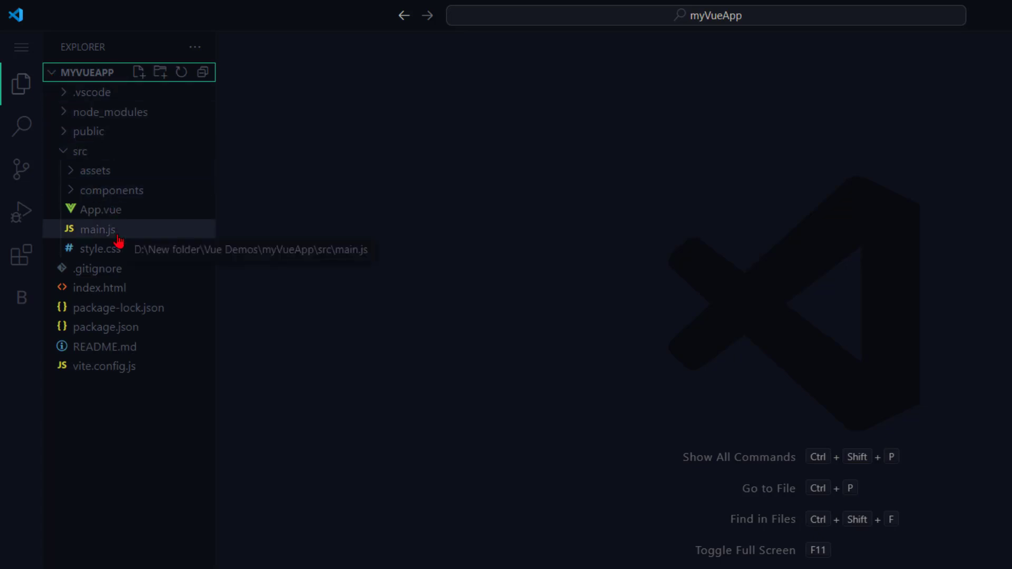
pyautogui.click(97, 229)
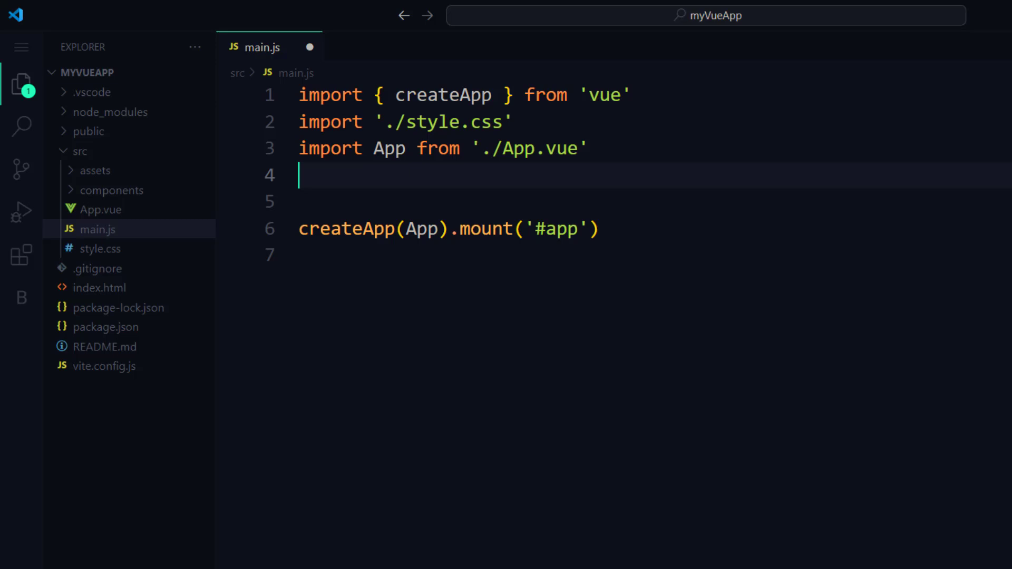
pyautogui.write("import { registerLicense} from '@syncfusion/ej2-base';")
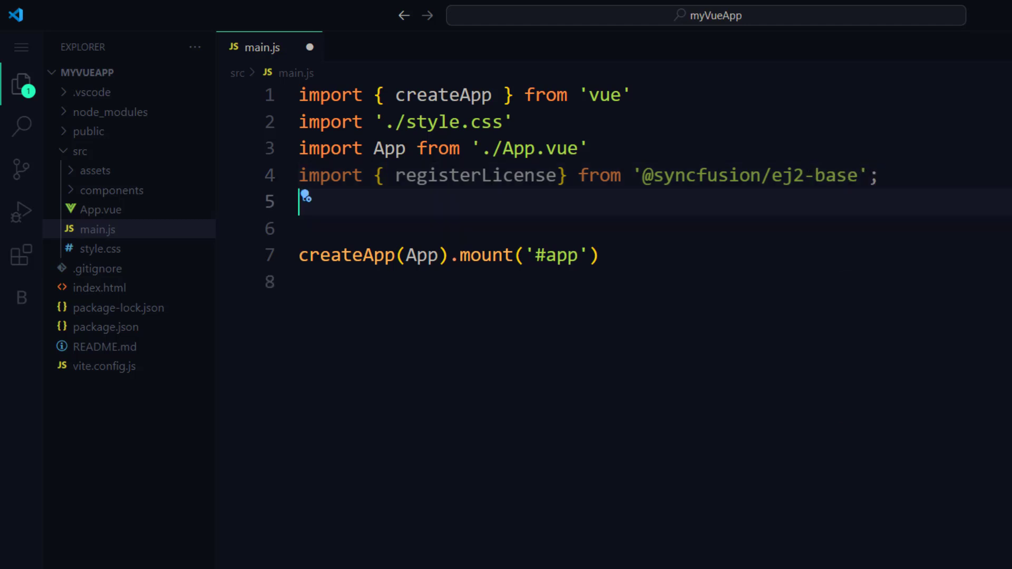
pyautogui.write('registerLicense()')
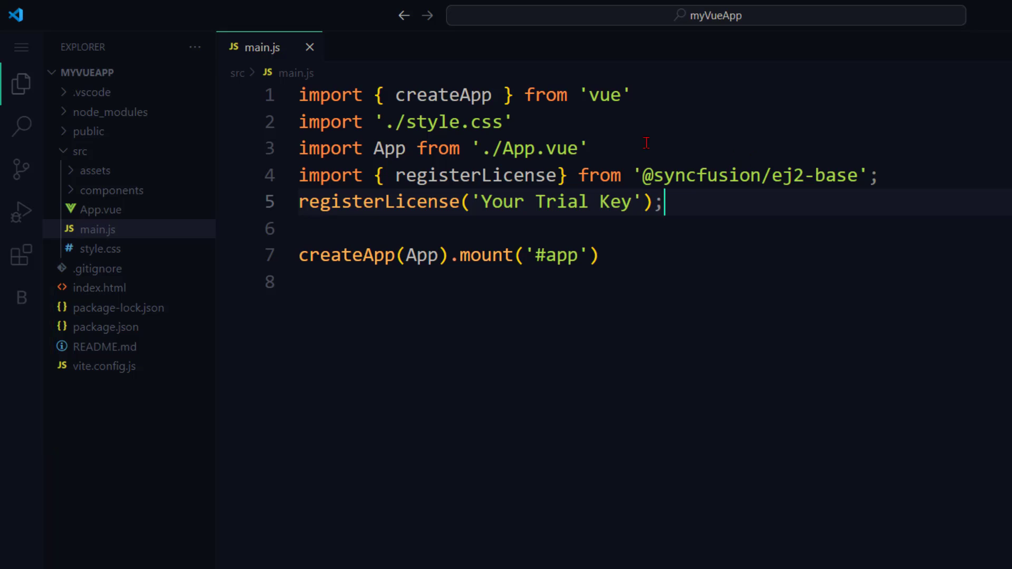
pyautogui.click(100, 209)
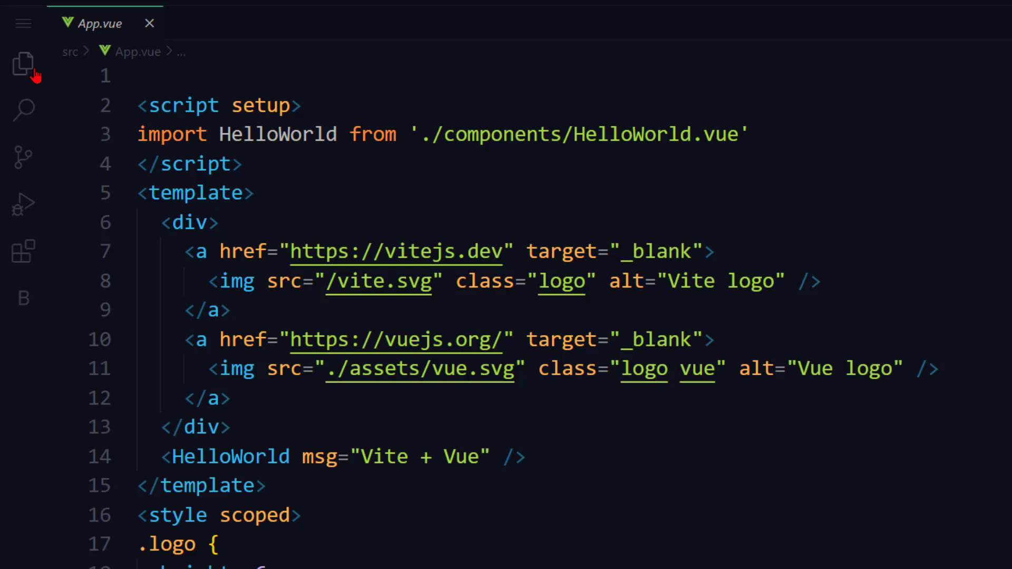
pyautogui.press('ctrl+a')
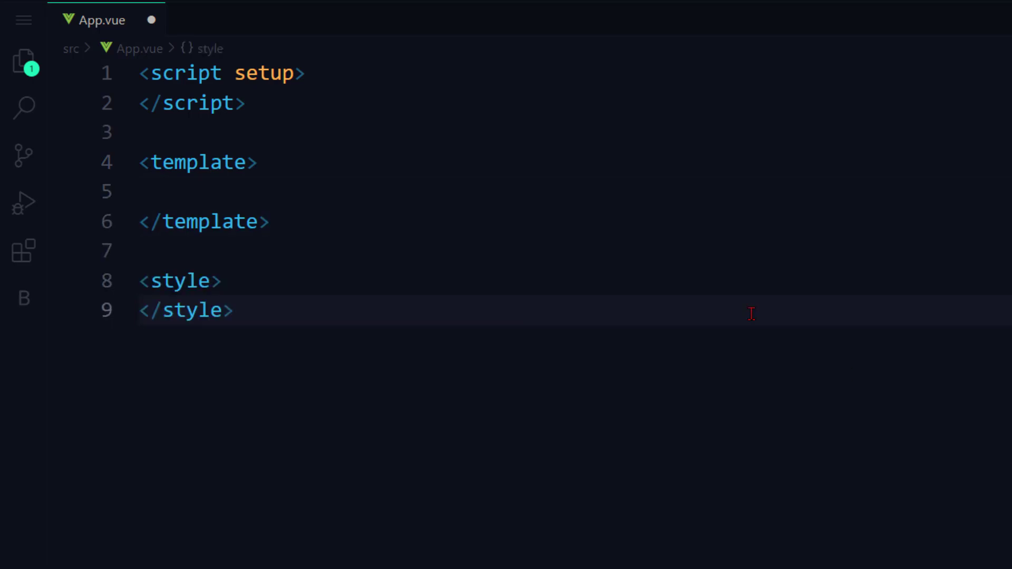
pyautogui.write('import')
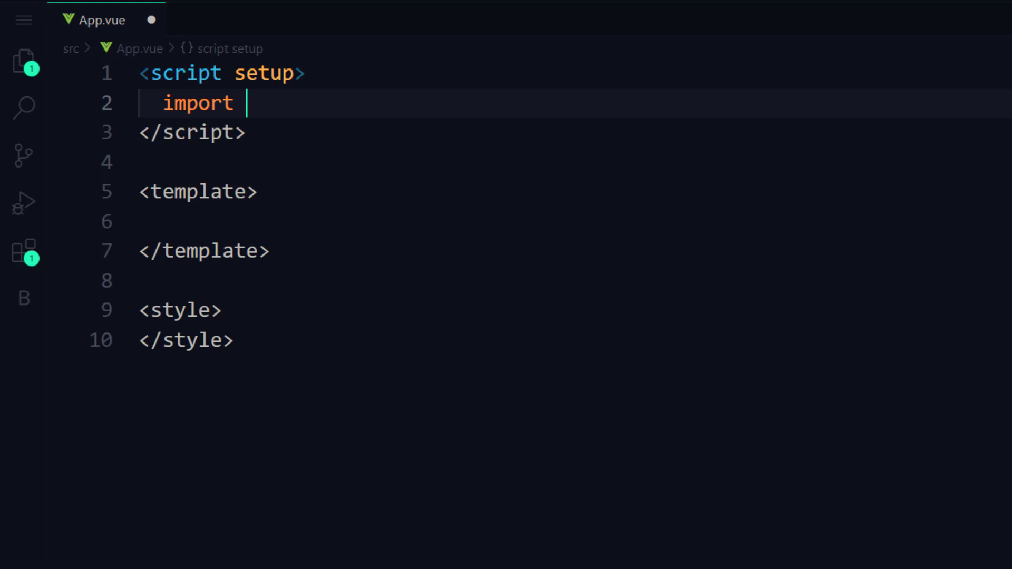
pyautogui.write("{ SwitchComponent } from '@syncf")
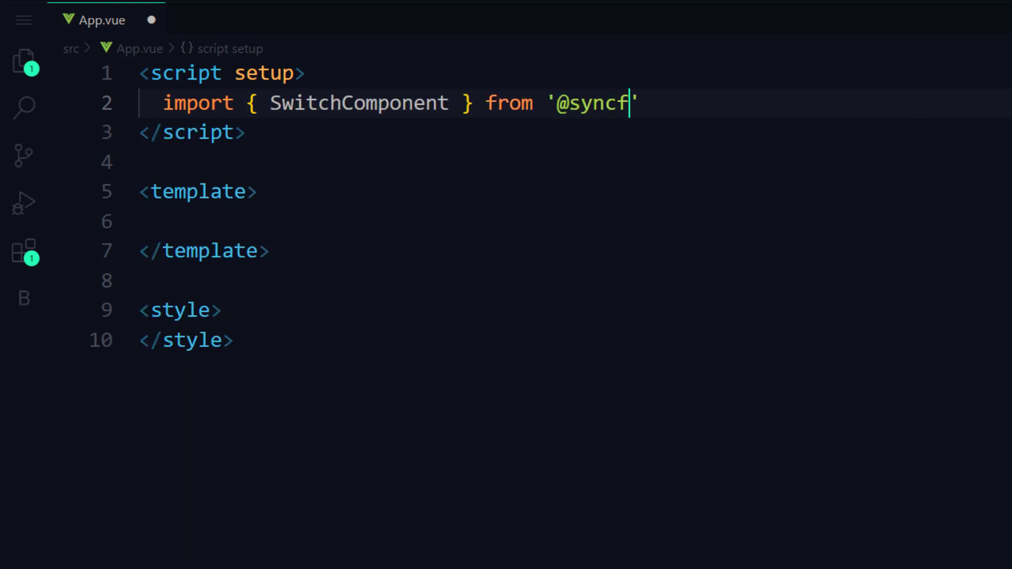
pyautogui.write('usion/ej2-vue-but')
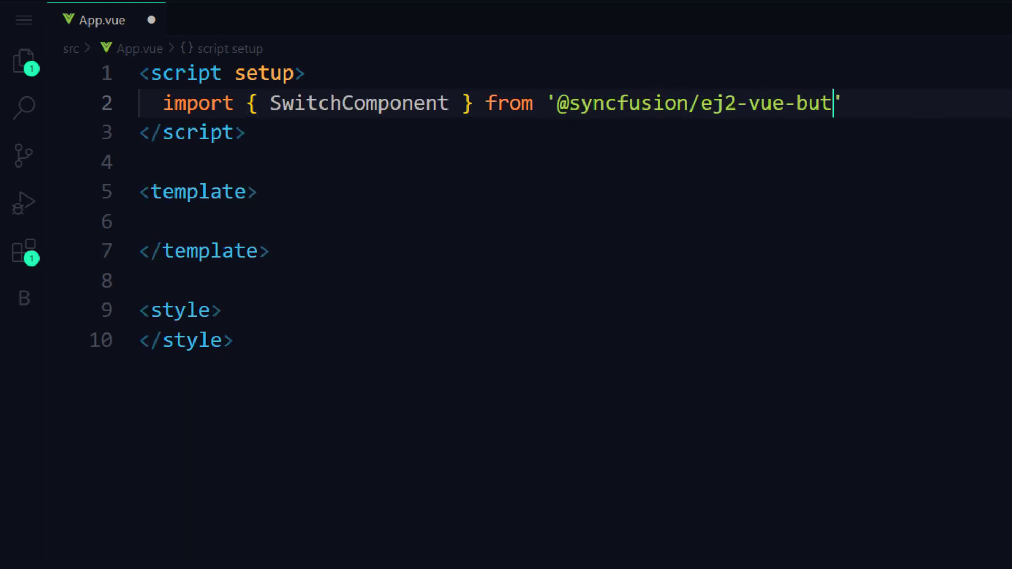
pyautogui.write("tons';")
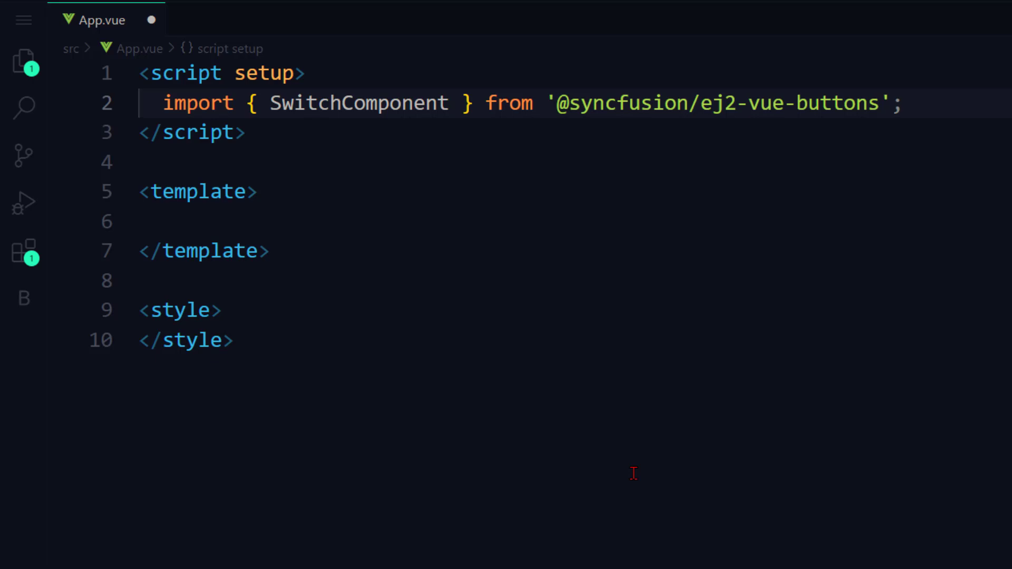
pyautogui.click(222, 310)
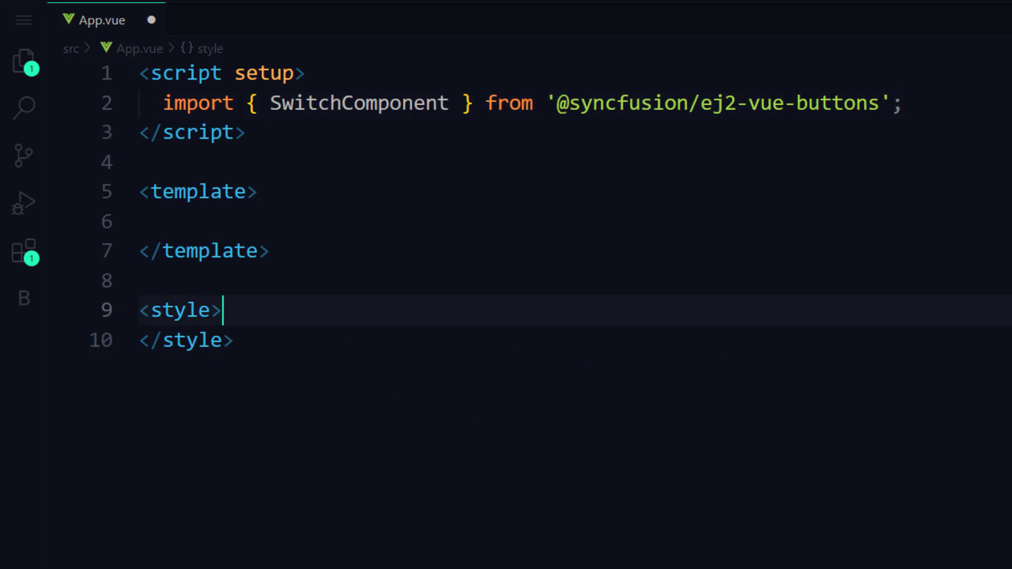
pyautogui.write('@import "../node_modules/@syncfusion/ej2-base/styles/fluent.css";')
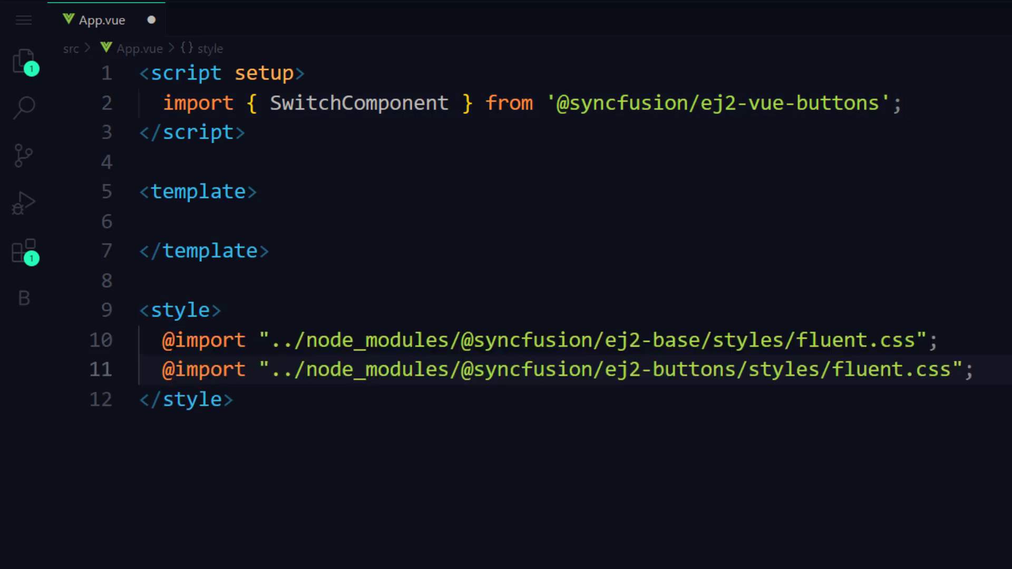
pyautogui.click(257, 191)
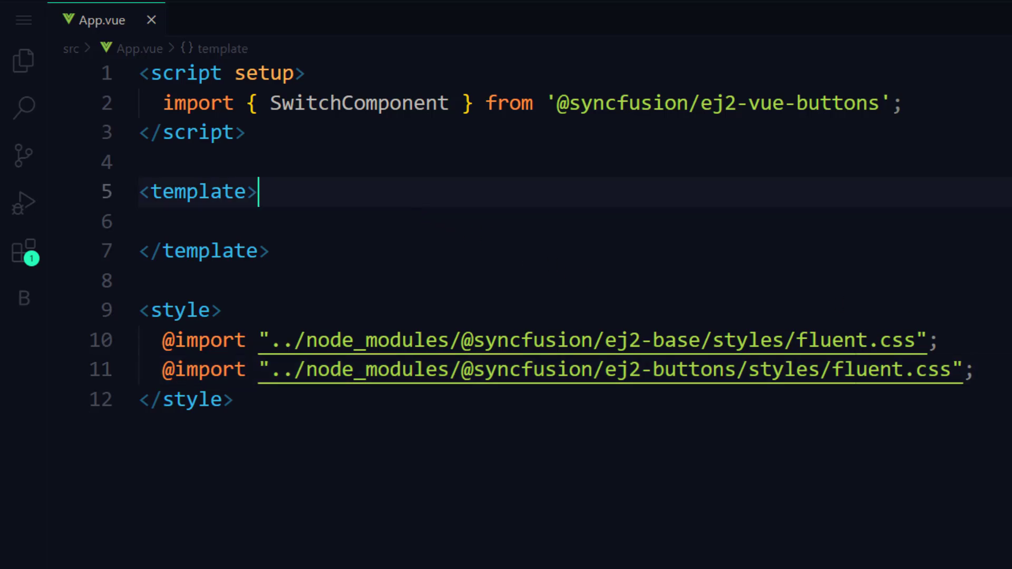
# Step: Add a div with className "container" holding a SwitchComponent with :checked="true"
pyautogui.write('<div></div>')
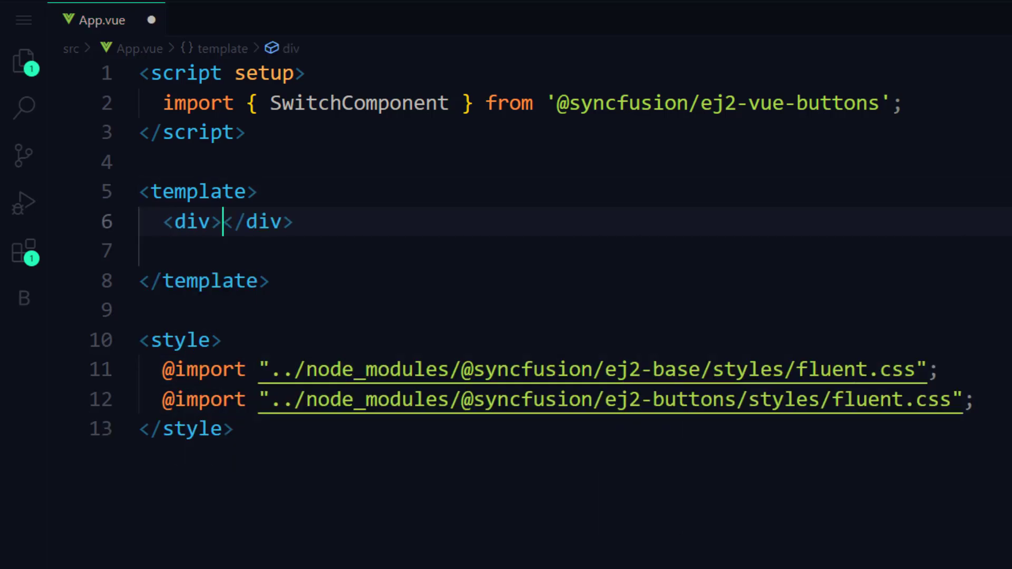
pyautogui.write('c')
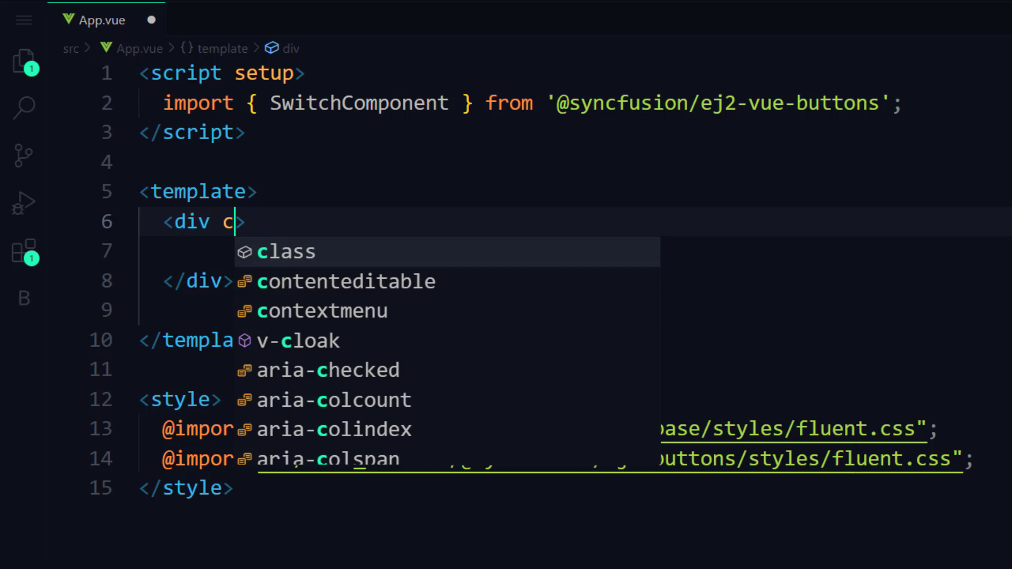
pyautogui.write('lassName="containe')
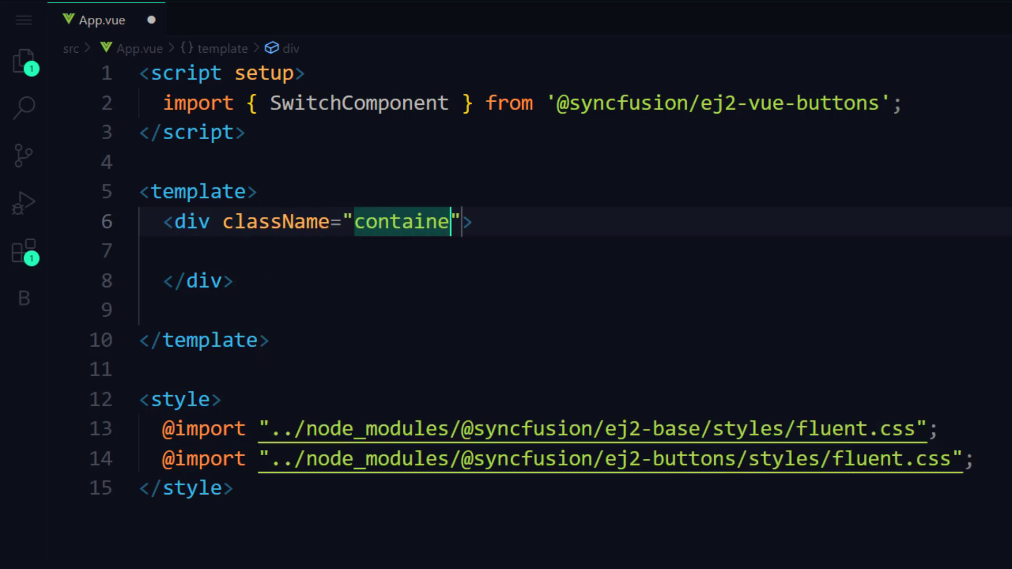
pyautogui.write('<SwitchComponent></SwitchComponent>')
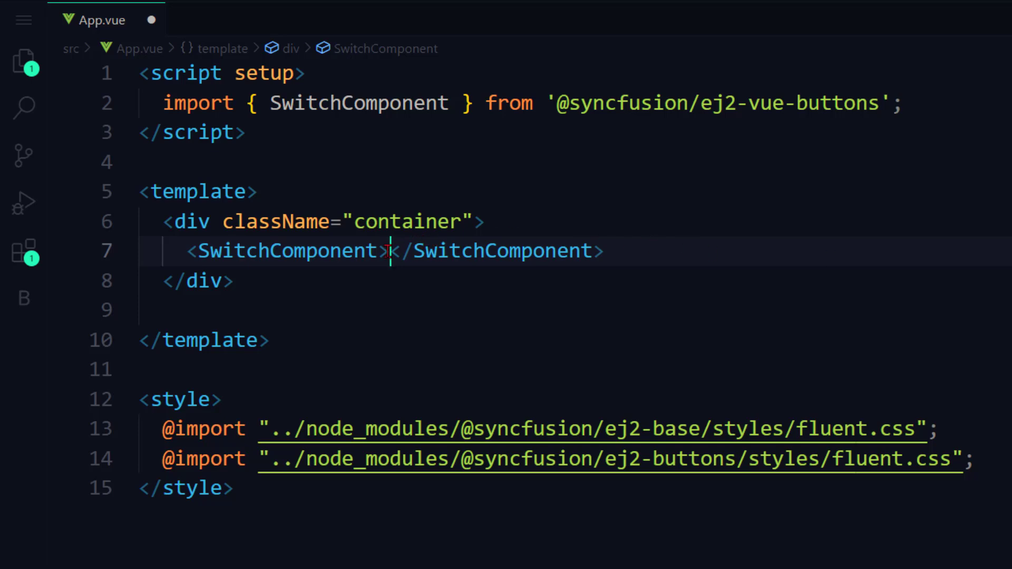
pyautogui.press('Enter')
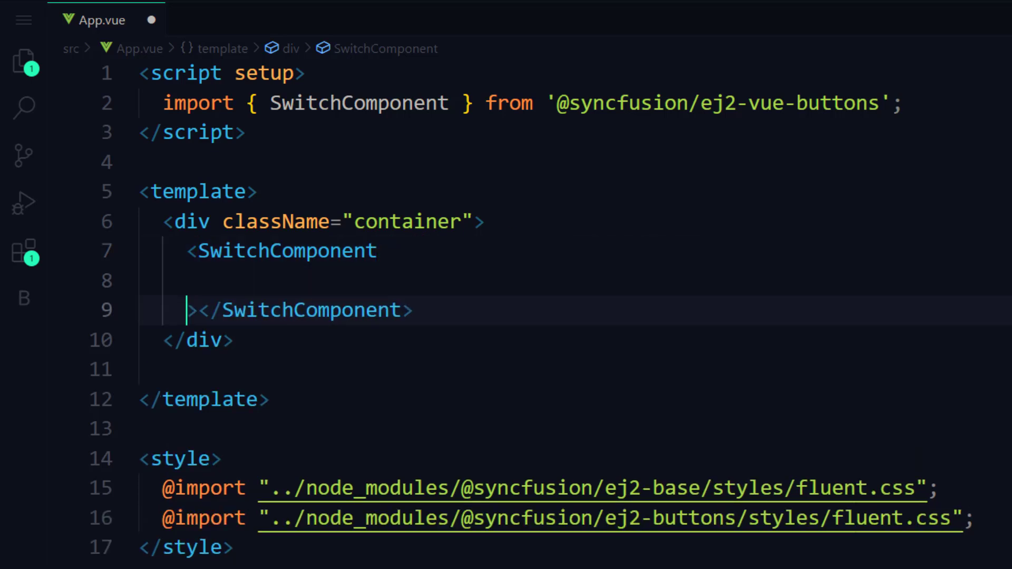
pyautogui.write(':ch')
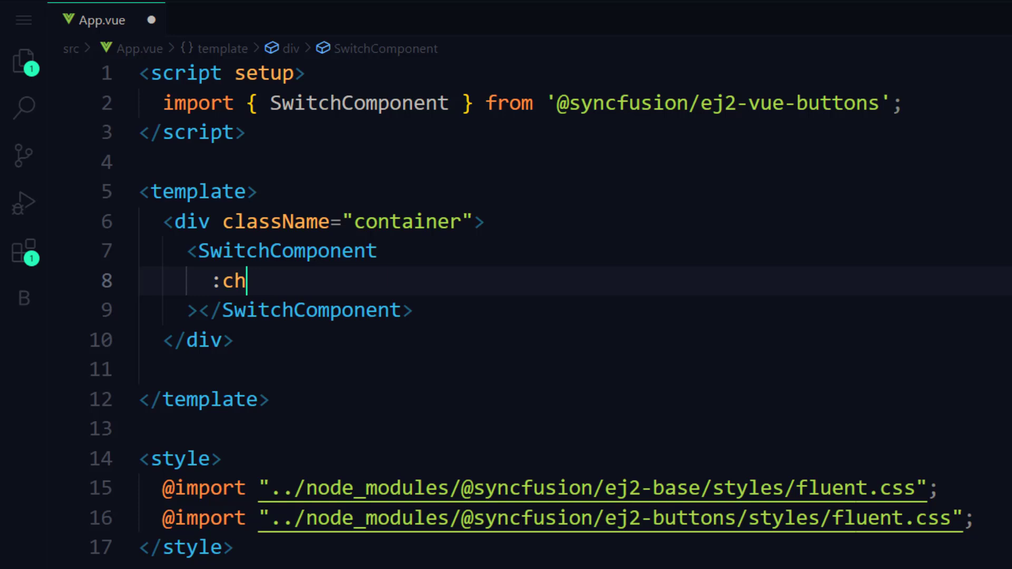
pyautogui.write('ecked="true"')
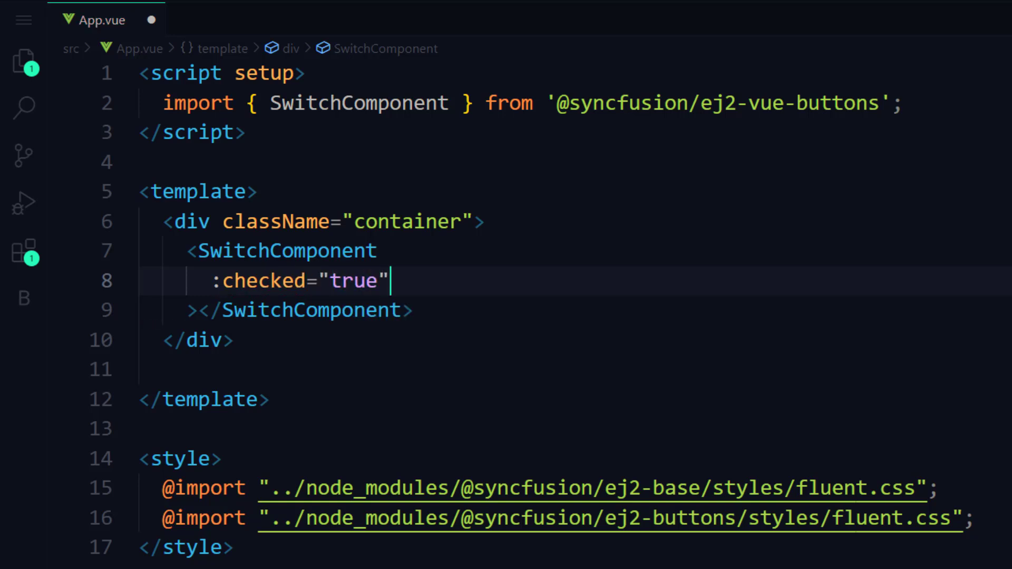
# Step: Insert a 'Bluetooth Tethering' label with className "label" above the switch
pyautogui.click(486, 222)
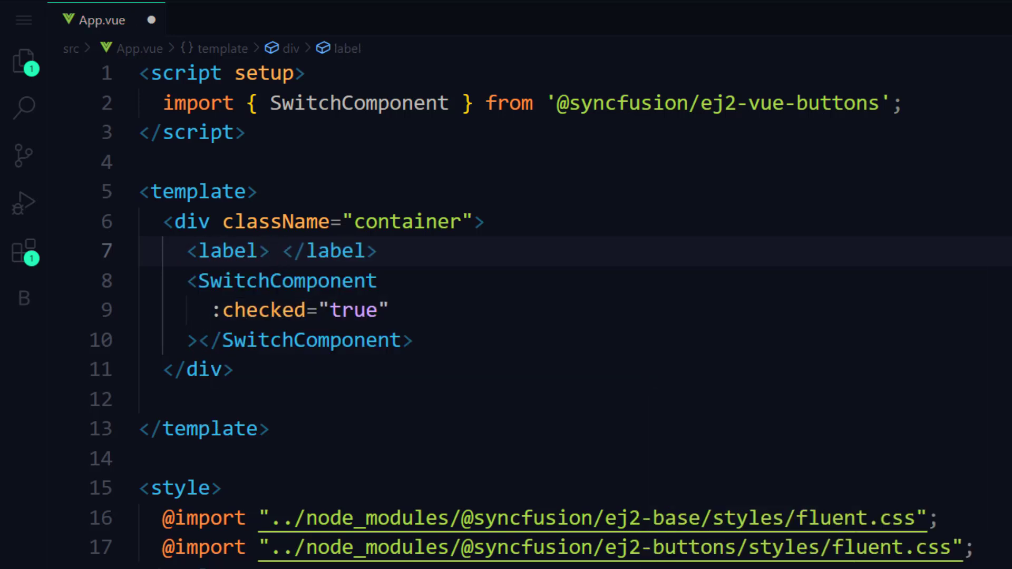
pyautogui.write('Bluetooth T')
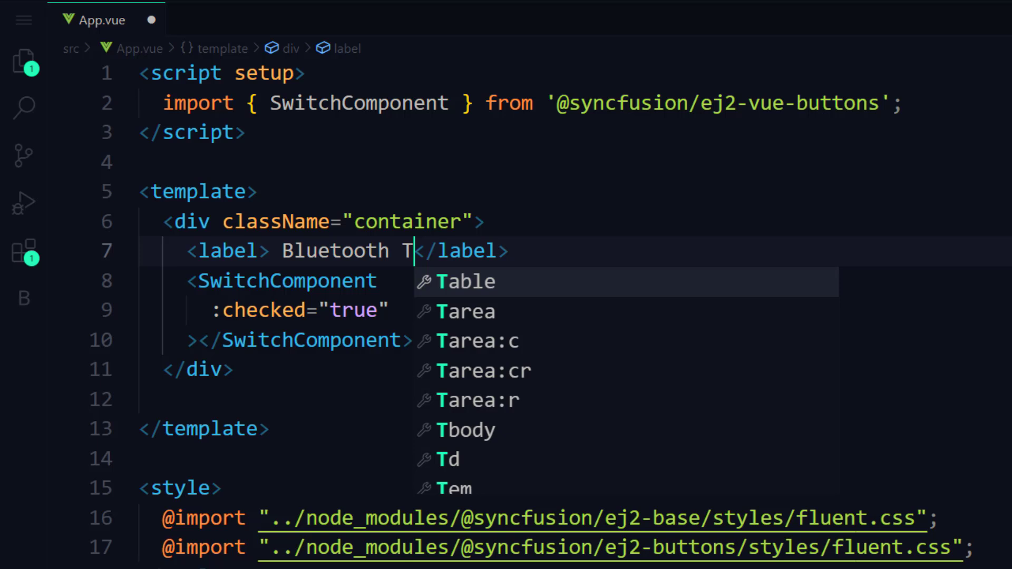
pyautogui.write('ethering')
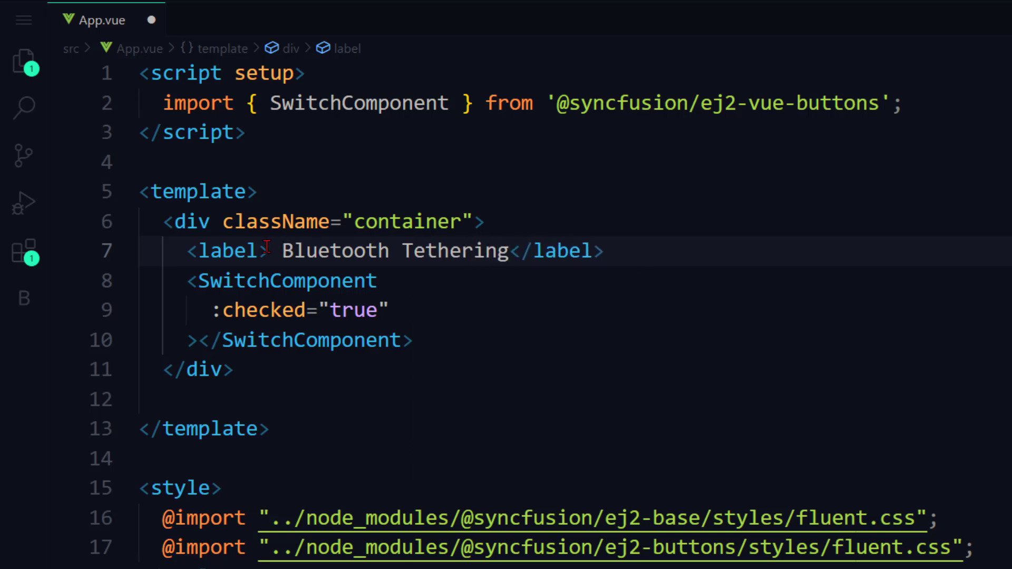
pyautogui.write('classN')
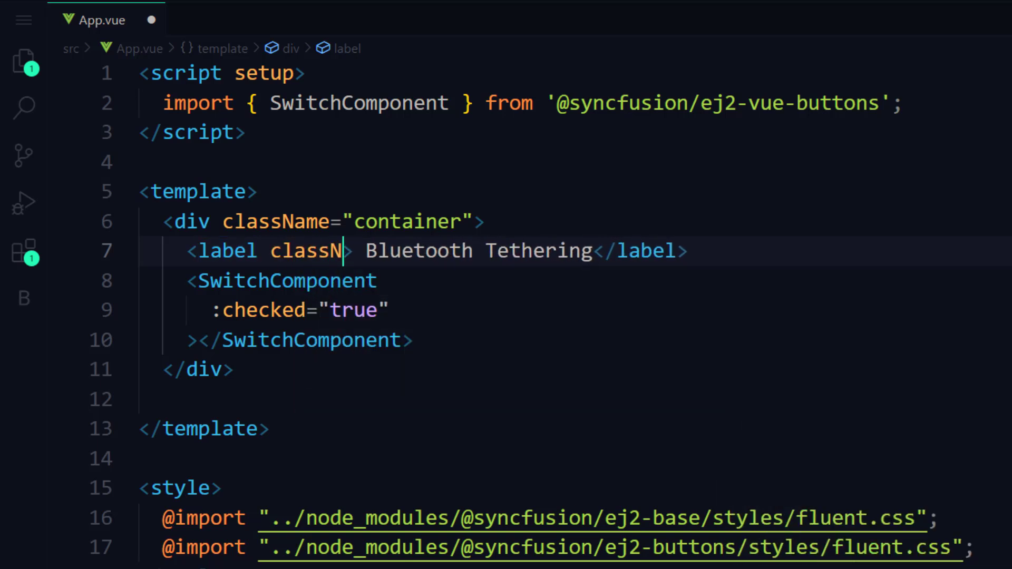
pyautogui.write('ame="label"')
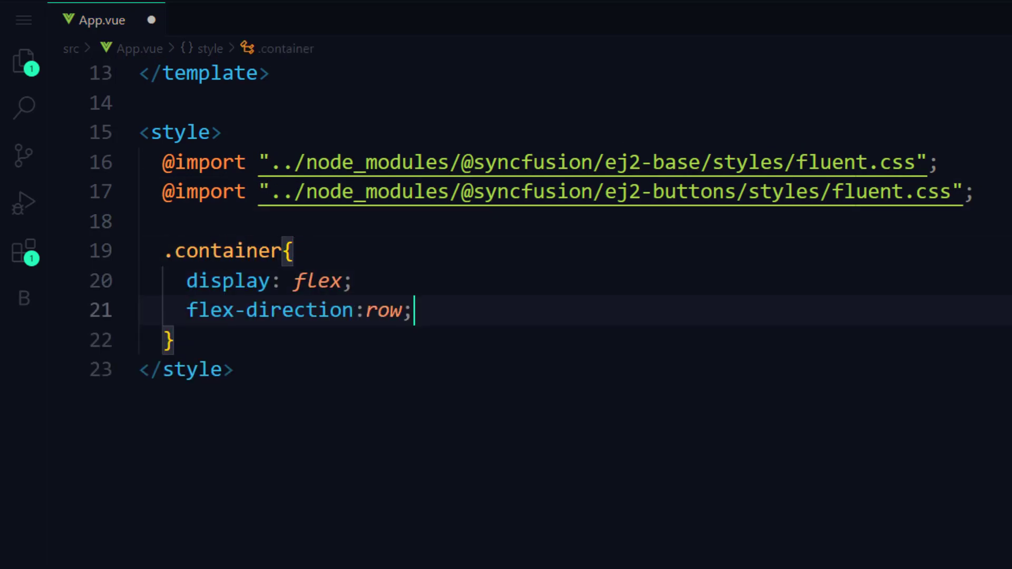
# Step: Style .container with align-items: center and .label with 20px right margin and font-size: larger
pyautogui.write('align-items: center;')
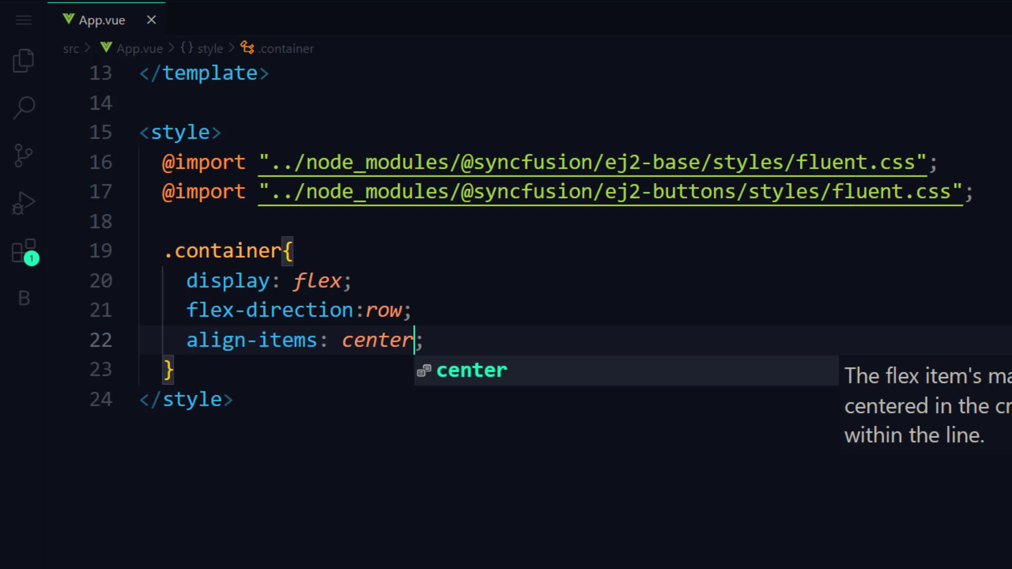
pyautogui.press('Enter')
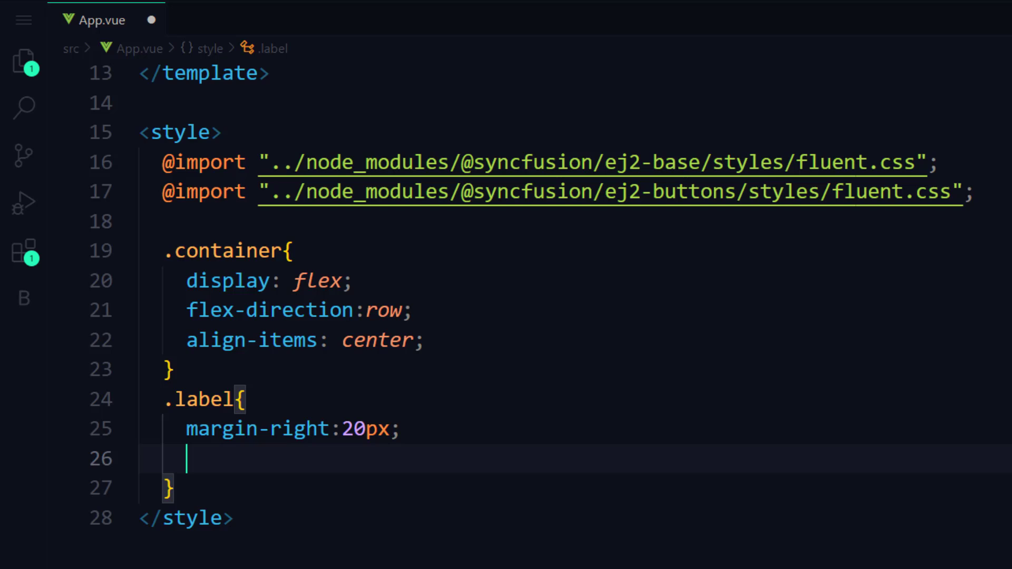
pyautogui.write('font-size:larger;')
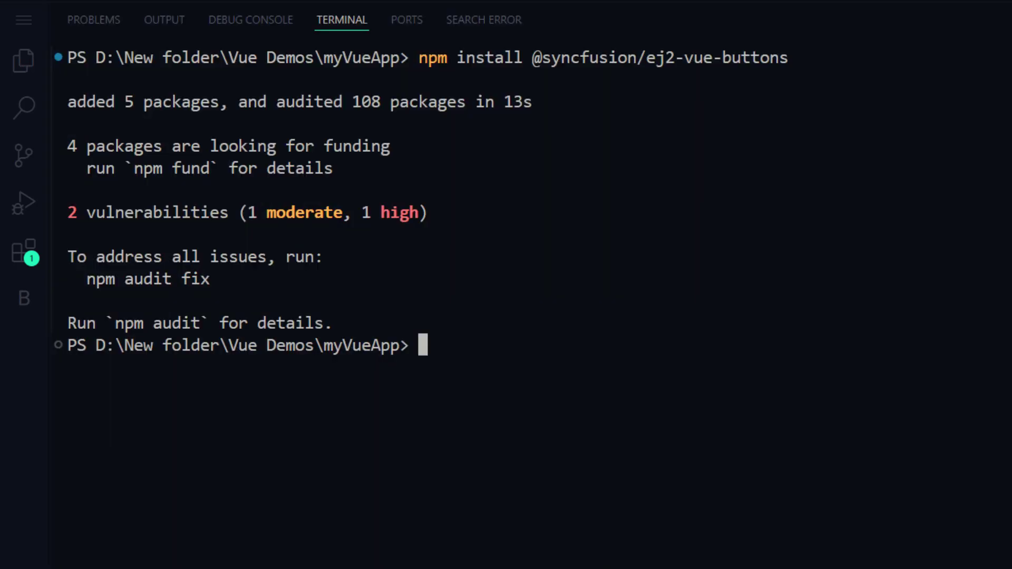
# Step: Run npm run dev in the terminal to start the Vite dev server
pyautogui.write('npm')
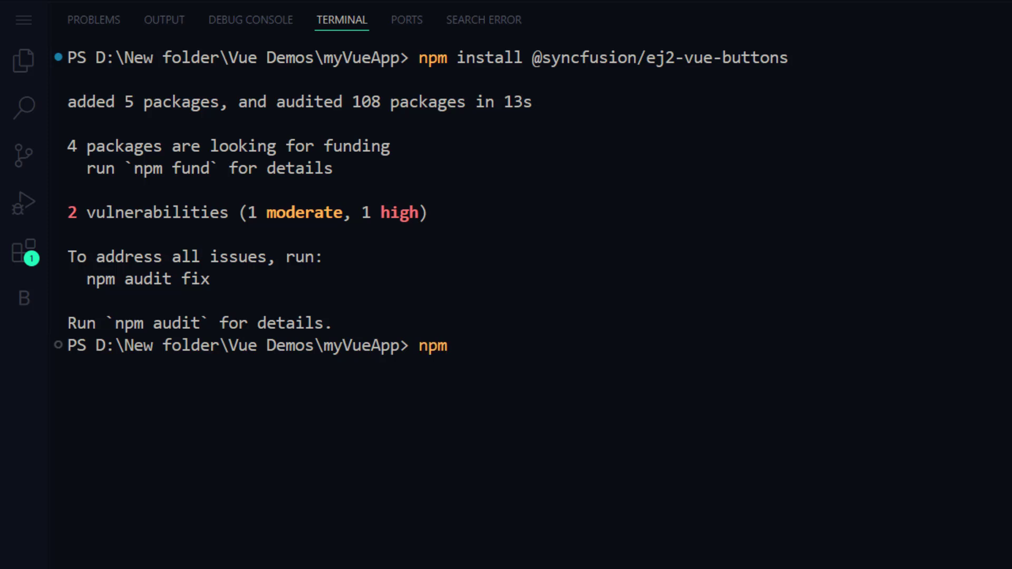
pyautogui.write('run dev')
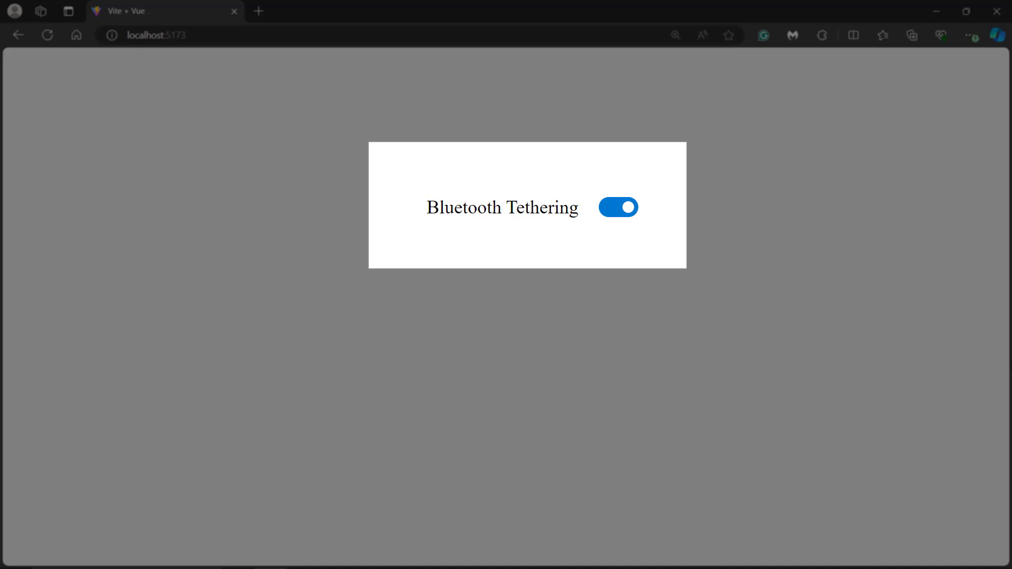
# Step: Preview the app at localhost:5173 in Edge, showing the labelled checked switch
pyautogui.click(618, 207)
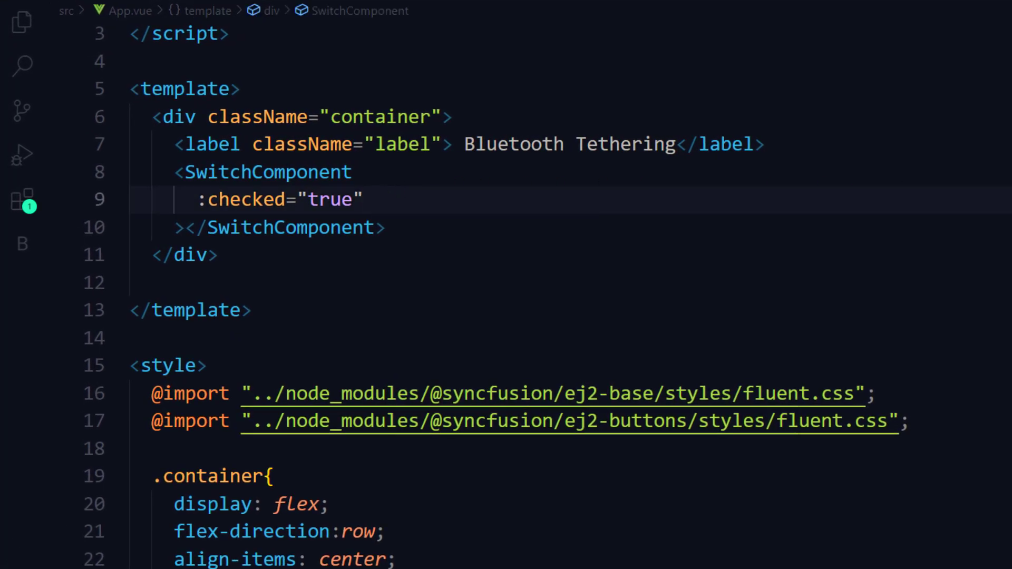
# Step: Add onLabel="On" and offLabel="Off" to SwitchComponent and preview the toggle
pyautogui.write('onLabel')
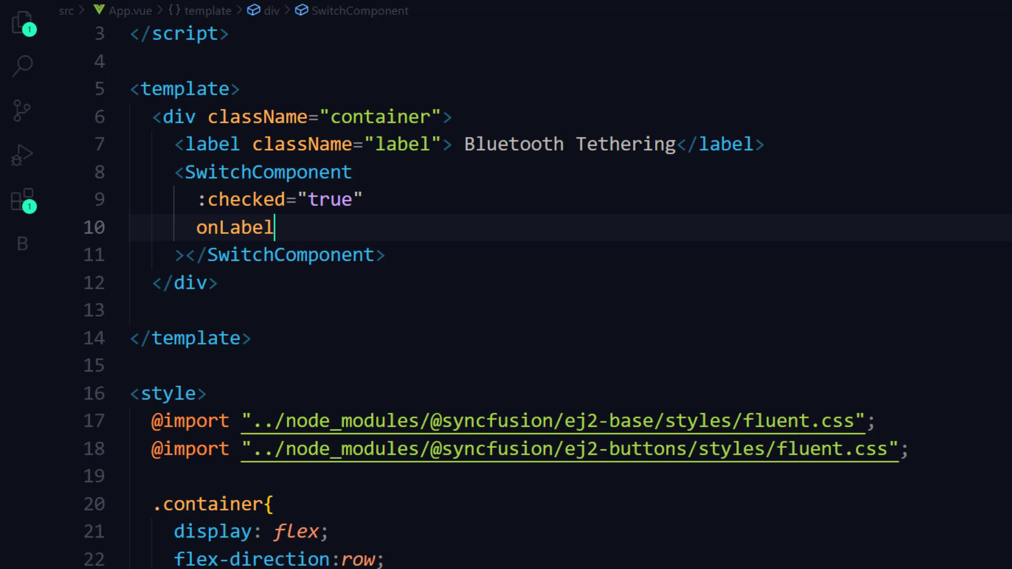
pyautogui.write('="On"')
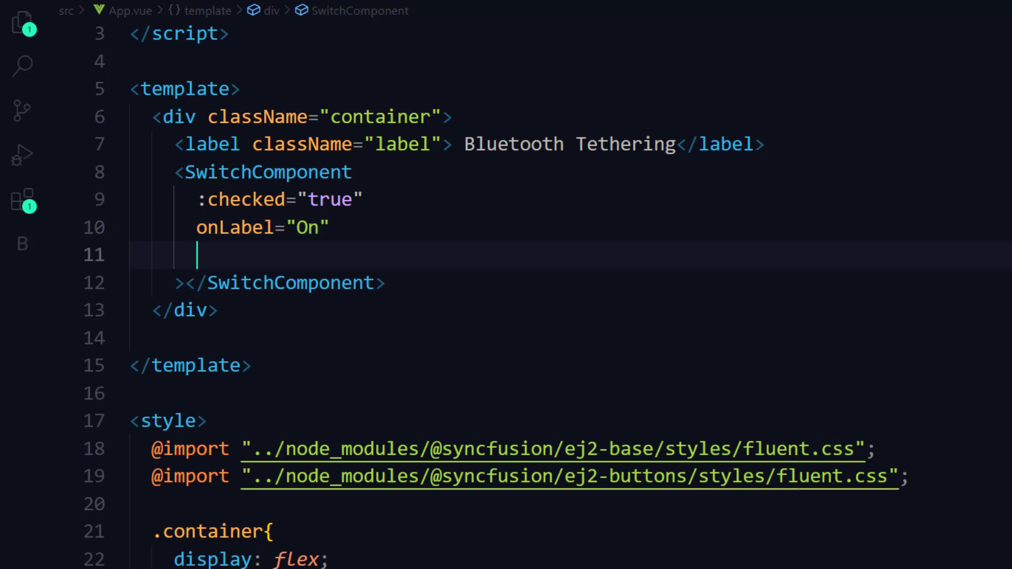
pyautogui.write('offLabel="Off"')
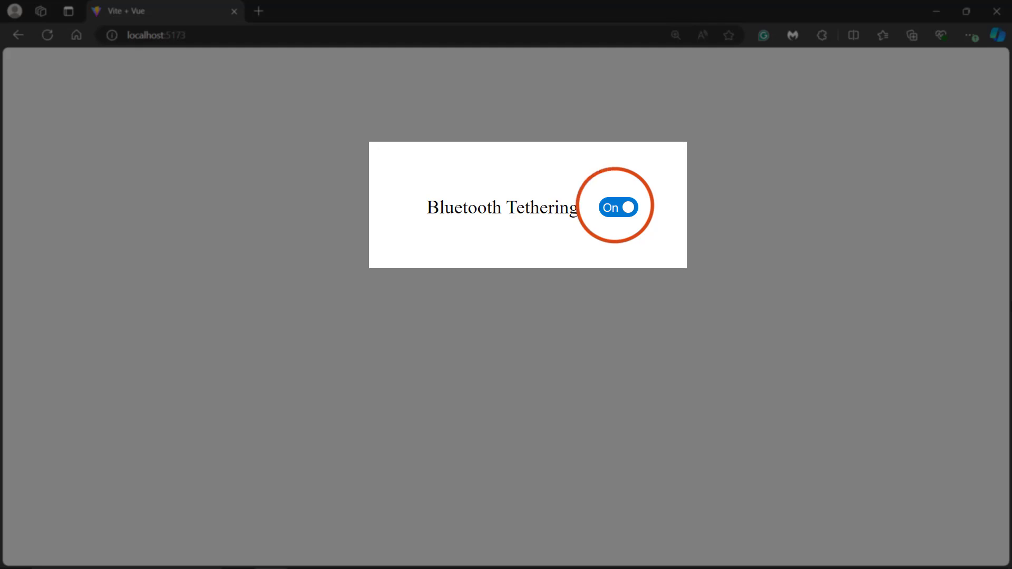
pyautogui.click(617, 207)
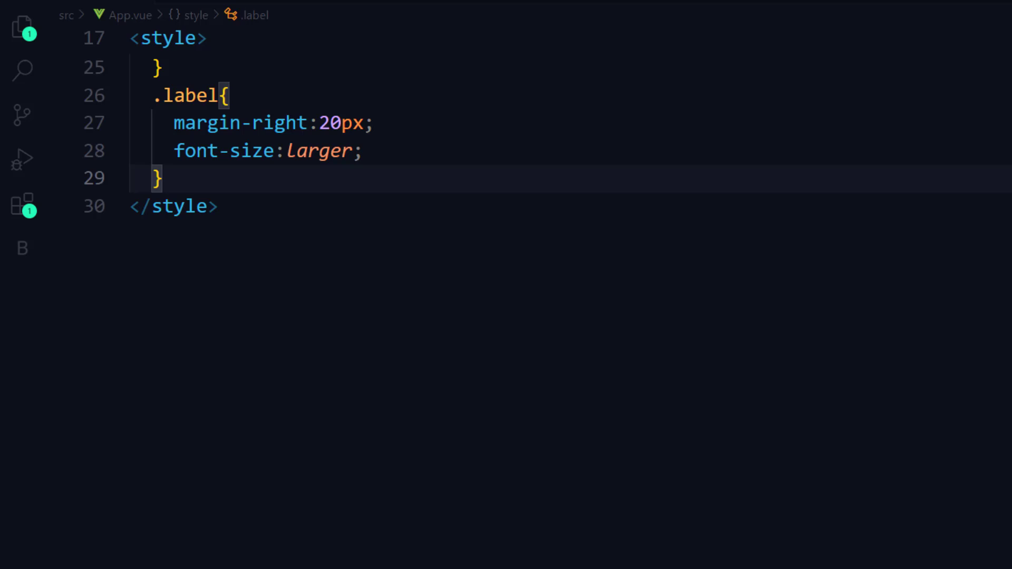
# Step: Add an .e-switch-wrapper rule with width 45px and check the result in the browser
pyautogui.write('.')
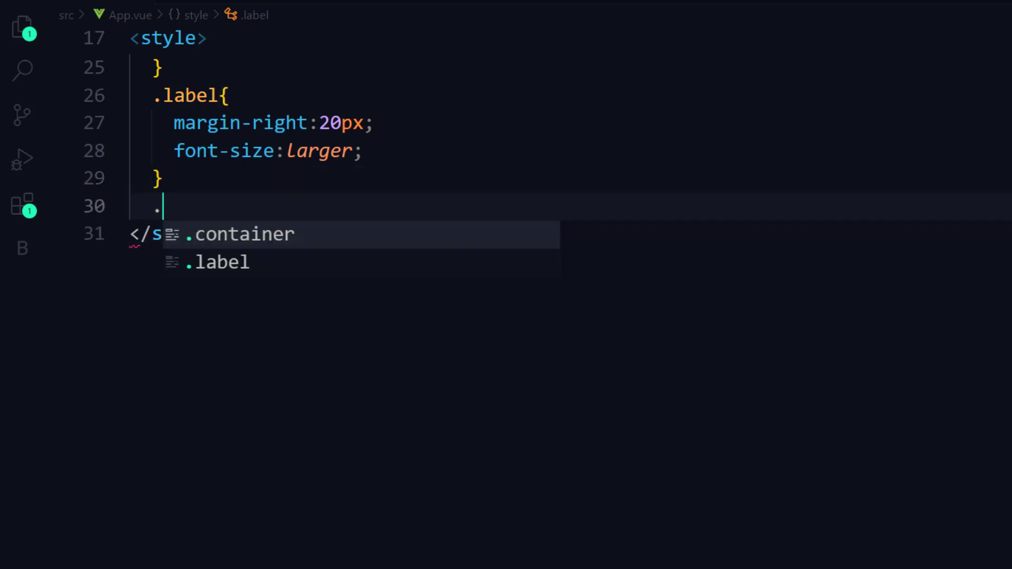
pyautogui.write('e-switch-wrap')
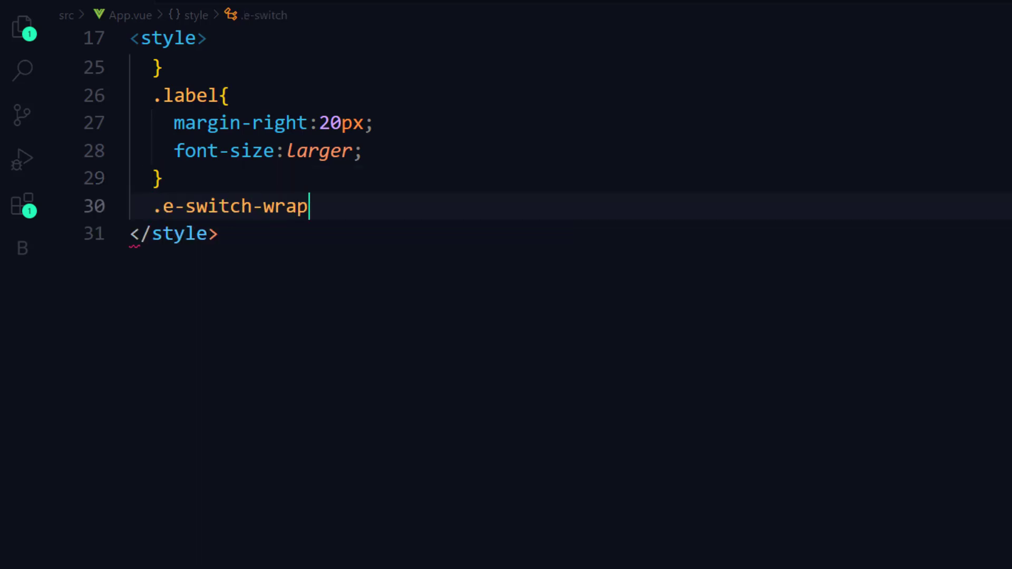
pyautogui.write('per{')
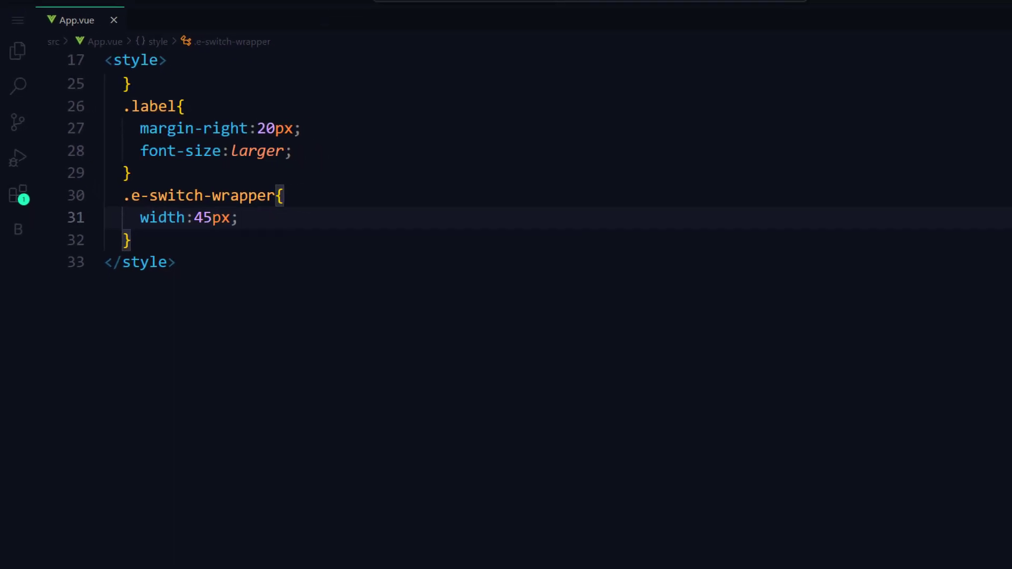
pyautogui.click(166, 11)
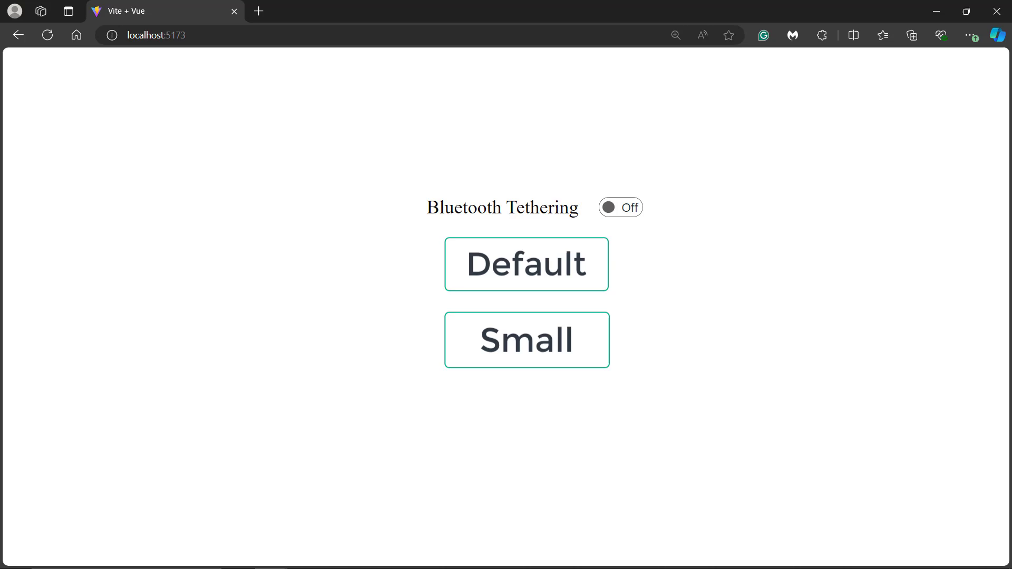
pyautogui.click(525, 264)
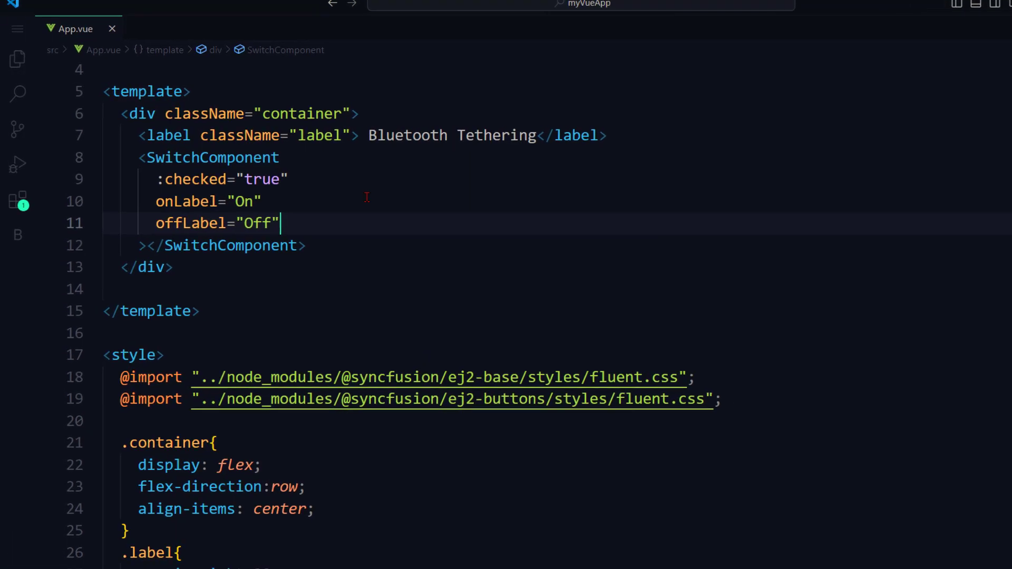
# Step: Add cssClass="e-small" on a new line after offLabel in the SwitchComponent
pyautogui.press('Enter')
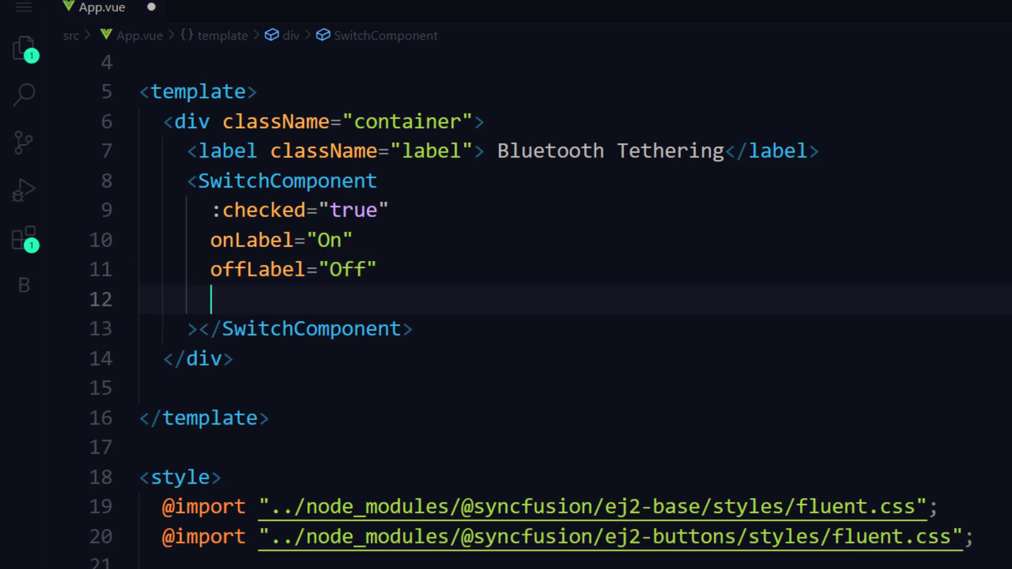
pyautogui.write('cssCl')
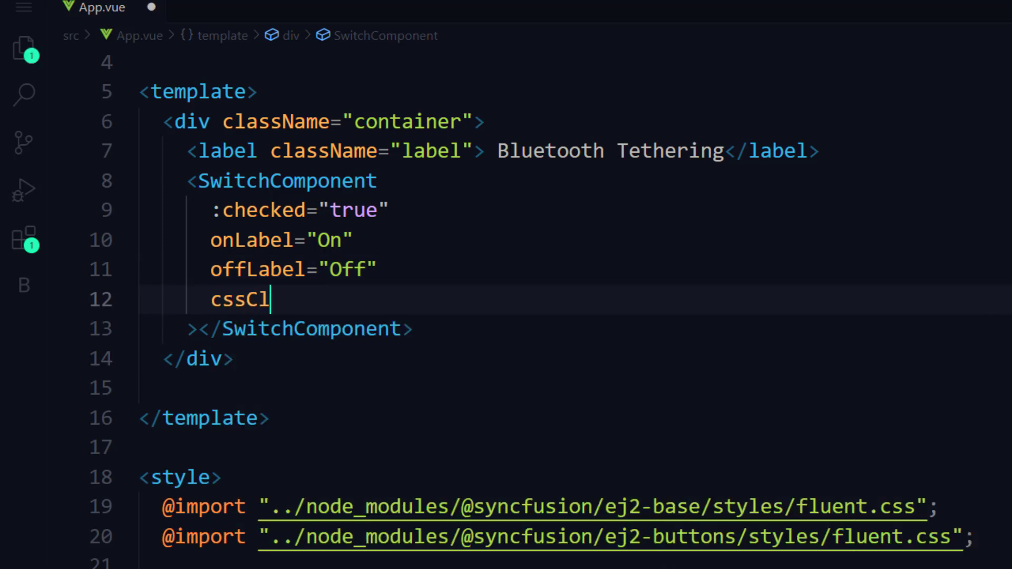
pyautogui.write('ass=""')
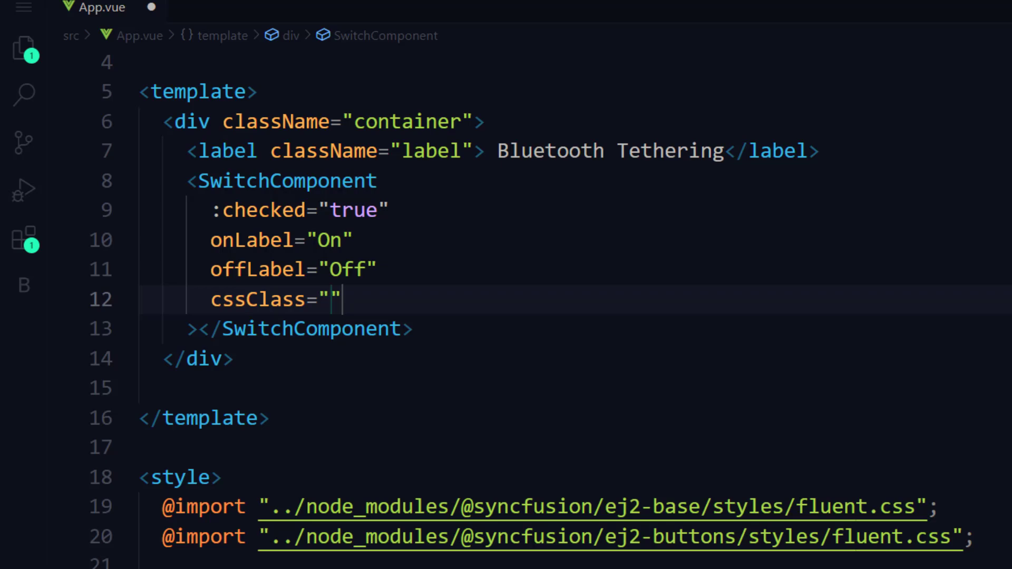
pyautogui.write('e-small')
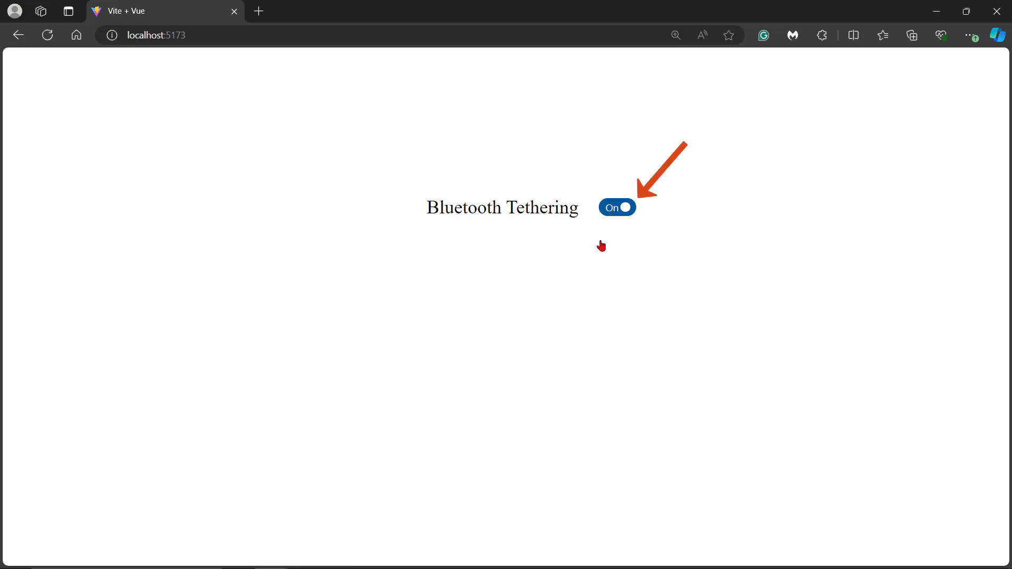
# Step: Toggle the small Bluetooth Tethering switch in the Edge preview, turning it Off
pyautogui.click(616, 207)
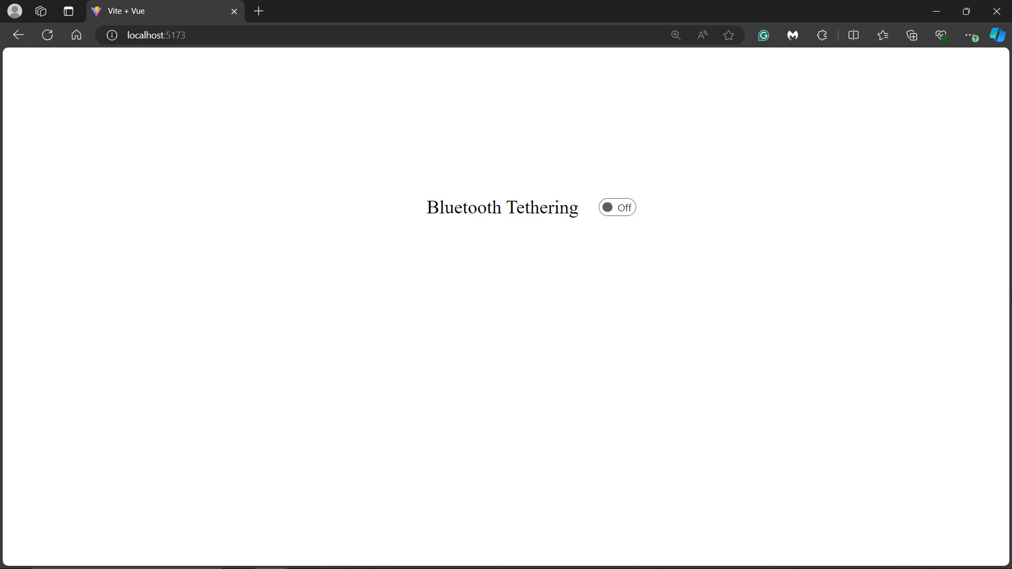
pyautogui.click(616, 207)
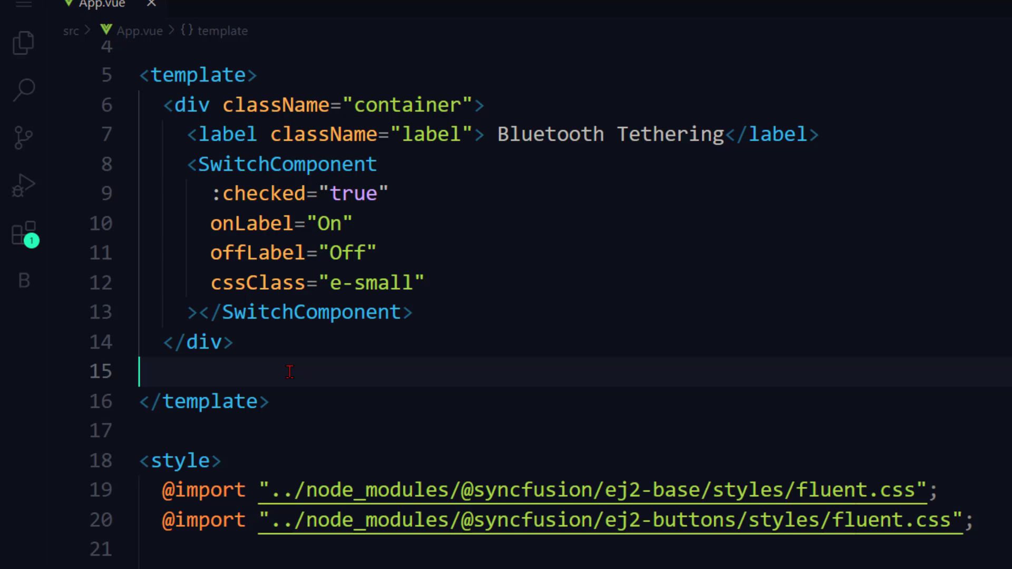
# Step: Add a bluetooth-list div shown only when isBluetoothOn is true
pyautogui.write('<div>')
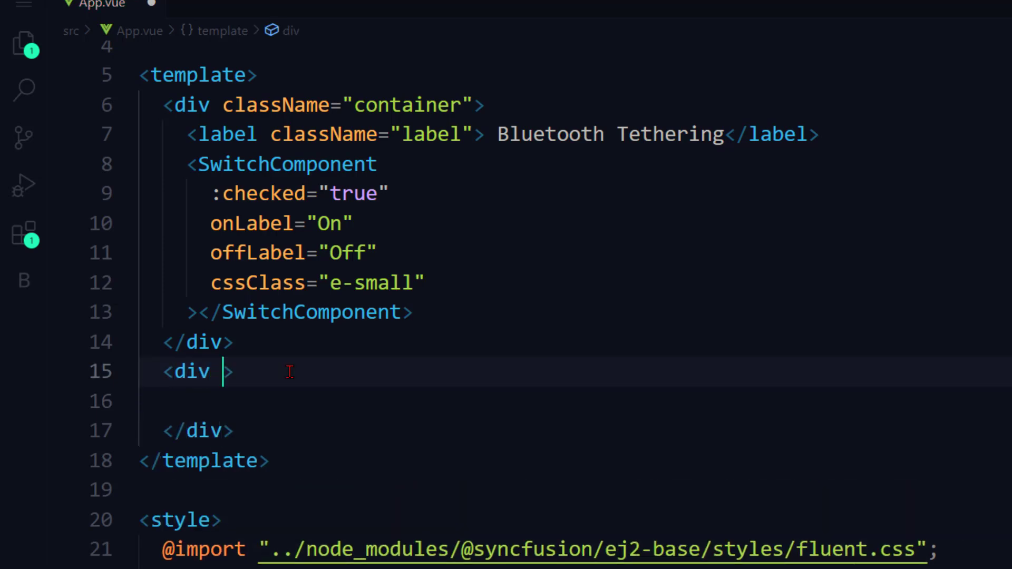
pyautogui.write('className="bluetooth"')
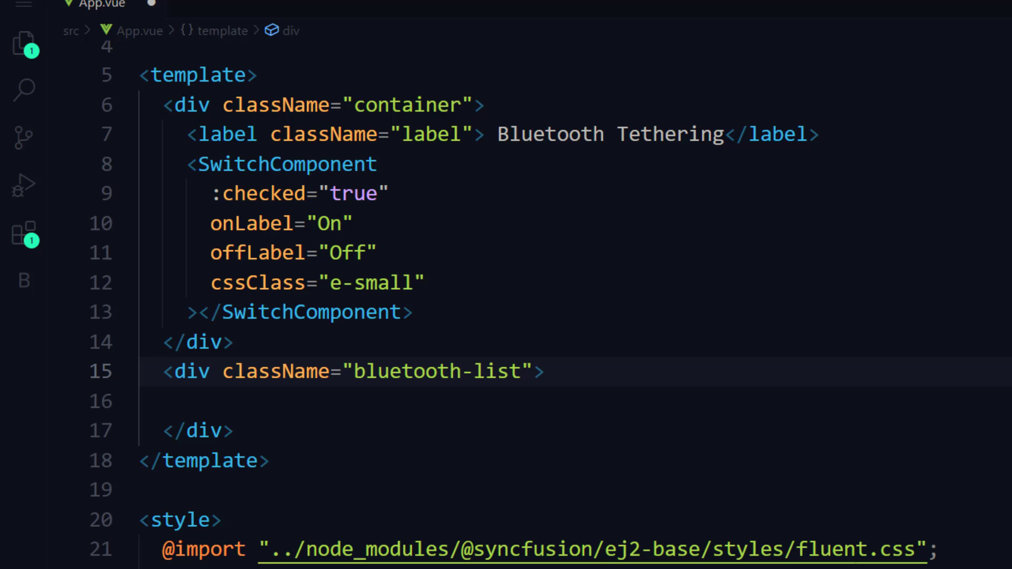
pyautogui.click(534, 371)
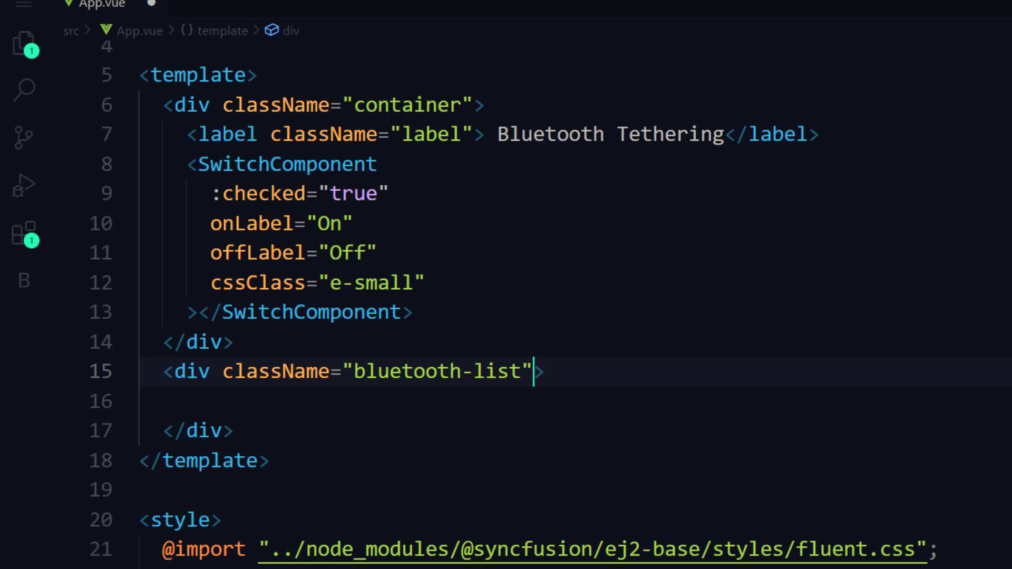
pyautogui.write('v-if=""')
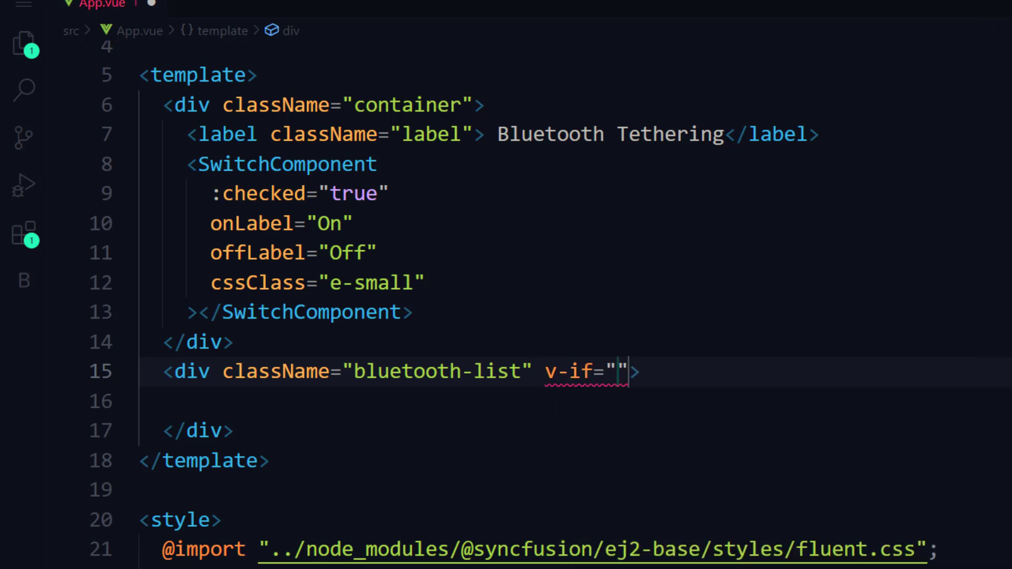
pyautogui.write('isBluetoothOn')
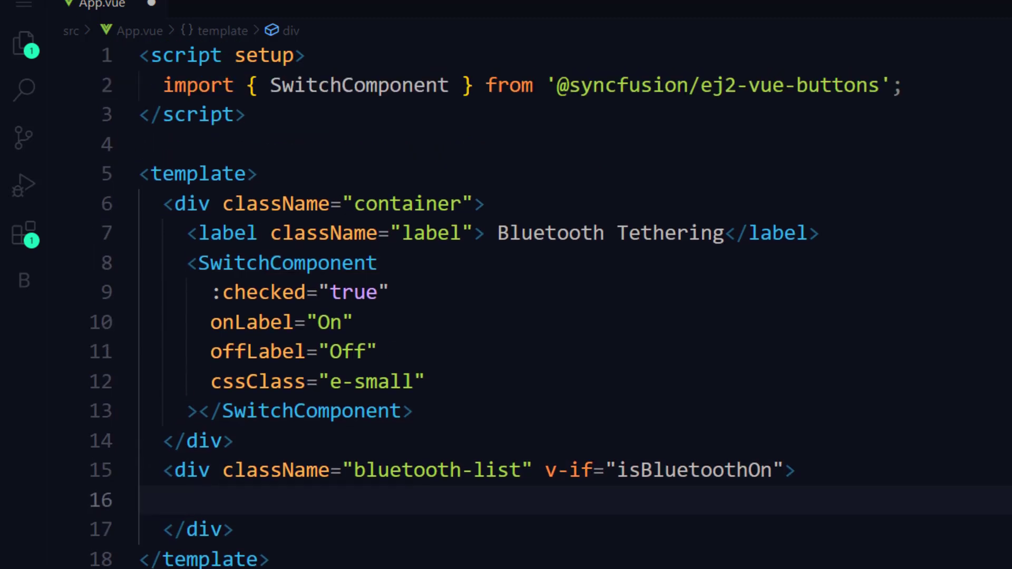
# Step: Import ref from 'vue' and declare isBluetoothOn = ref(false) in the script
pyautogui.write("import '@syncfusion/ej2-base/styles/material.css';")
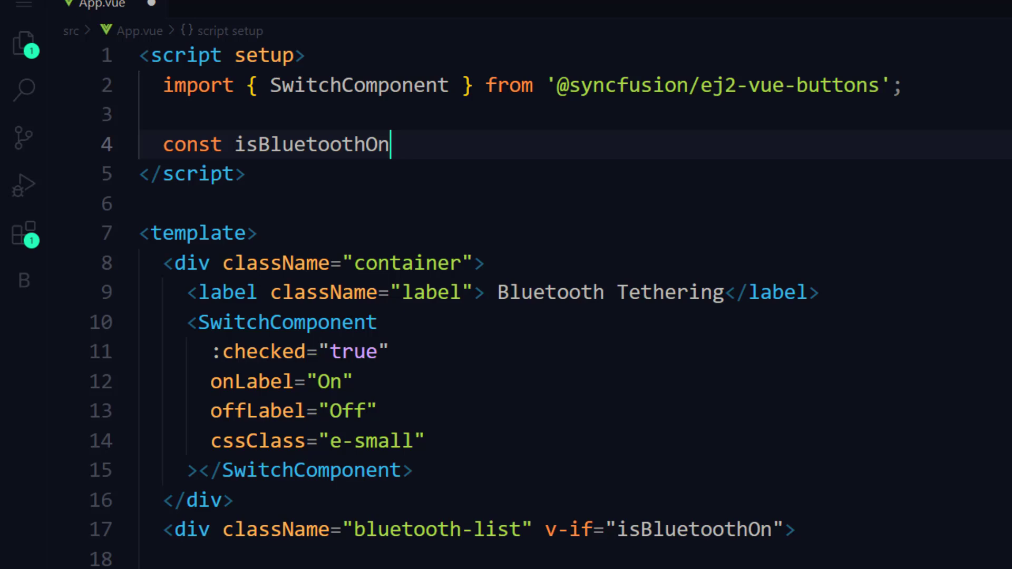
pyautogui.write('= ref(false);')
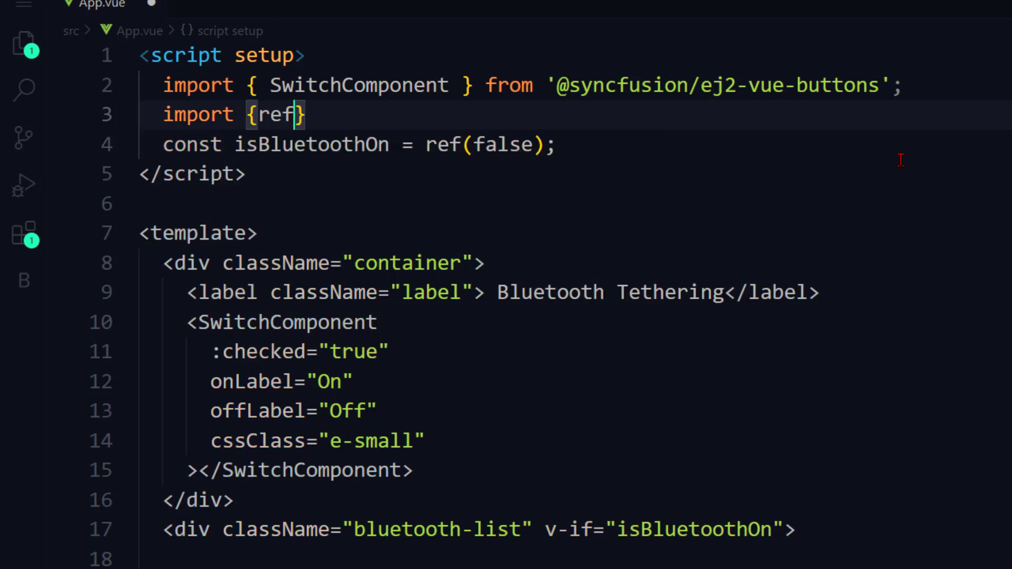
pyautogui.write("from 'vue';")
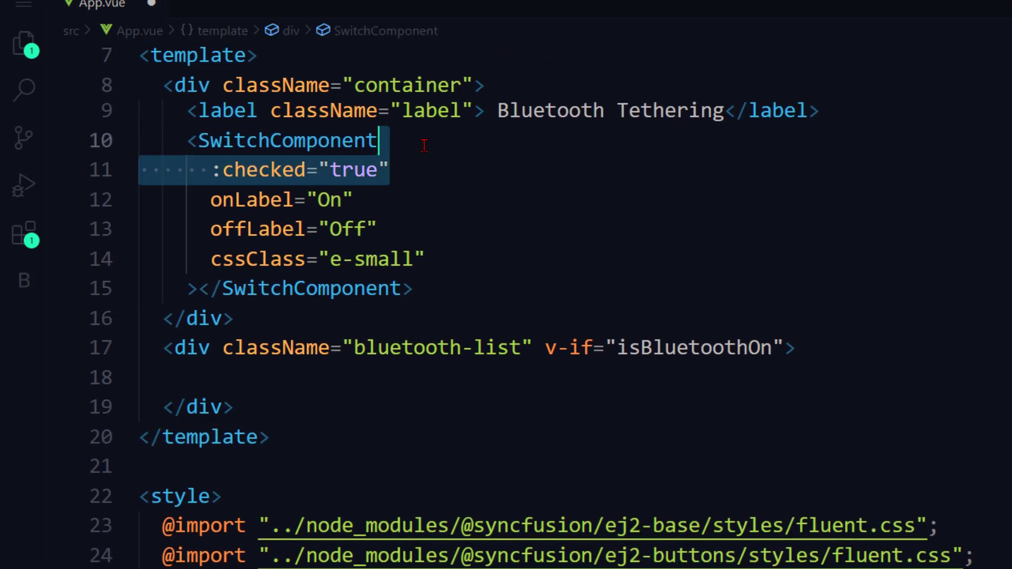
pyautogui.press('Backspace')
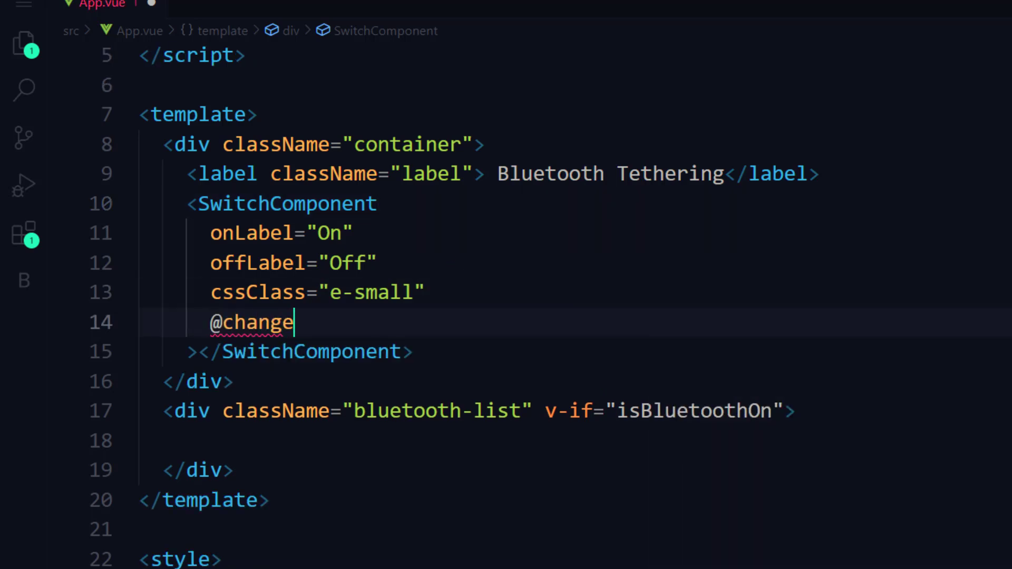
pyautogui.write('="on"')
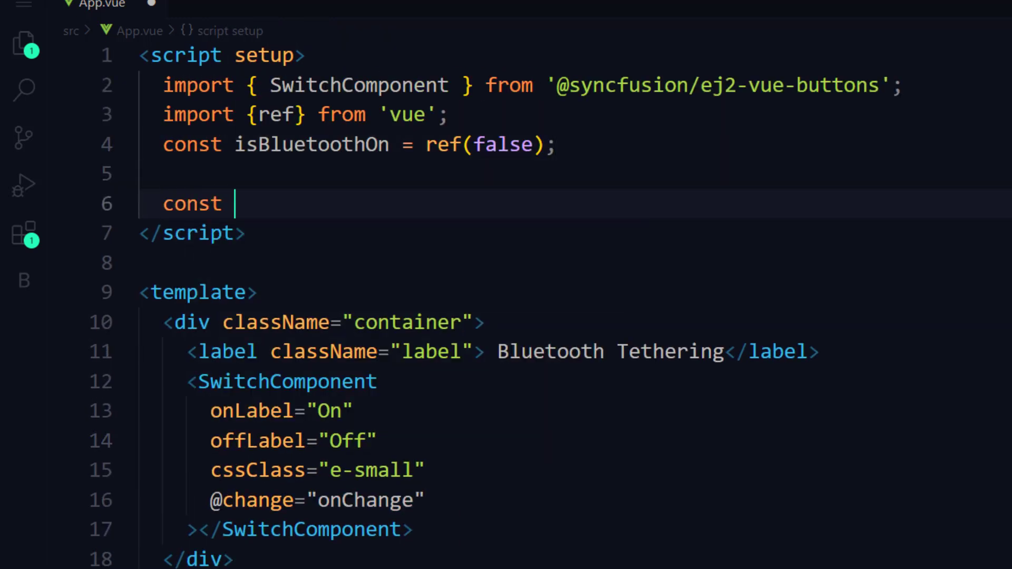
pyautogui.write('onChange = ()')
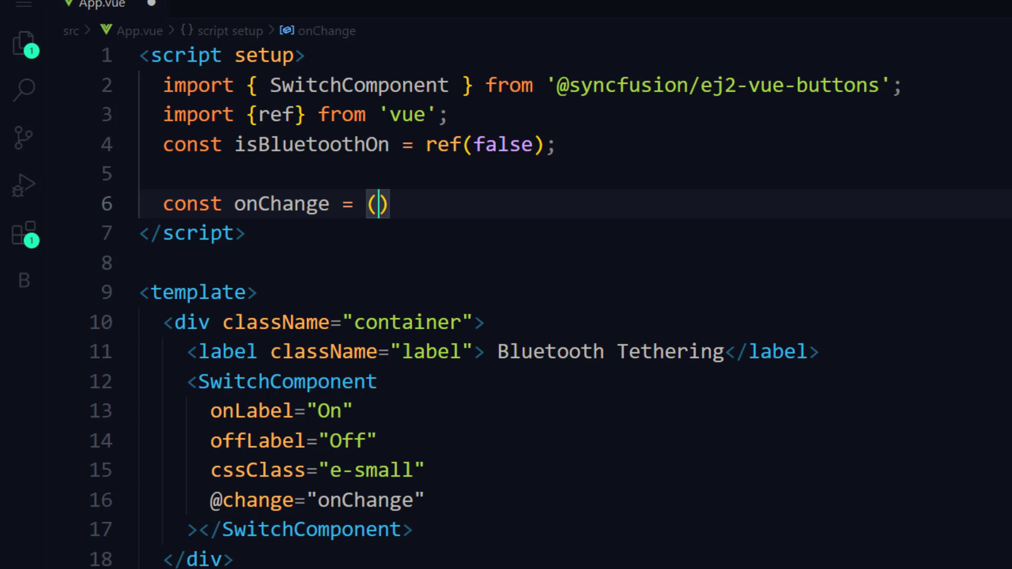
pyautogui.write('args')
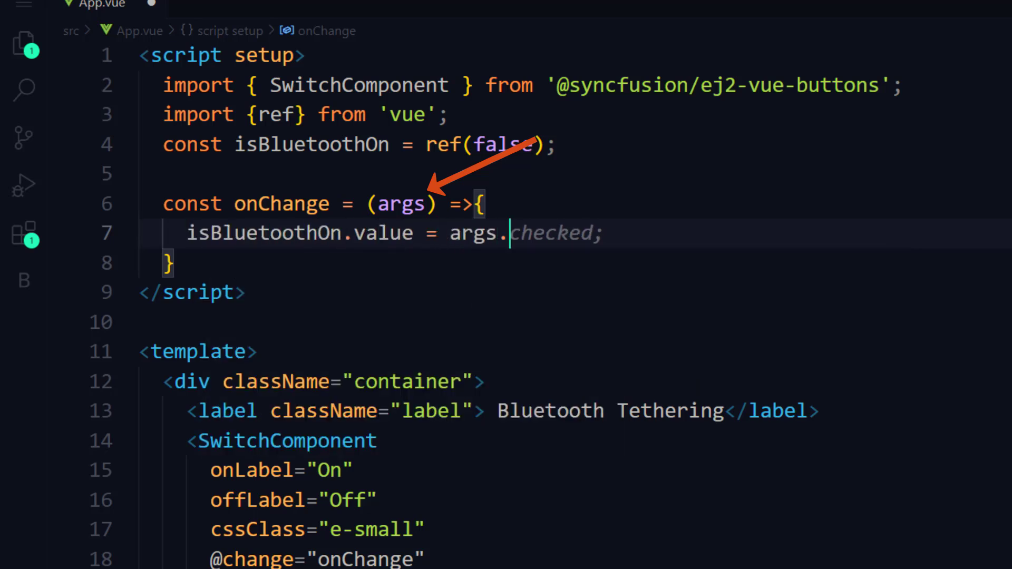
pyautogui.write('c')
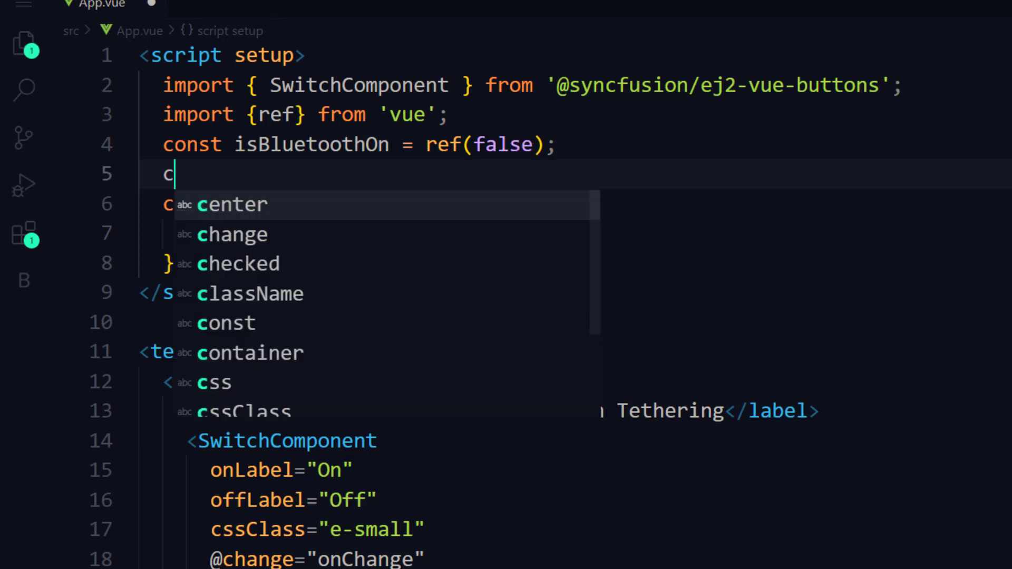
# Step: Define const devices with Mark iPhone, POCO 3901 and ANDROID 18, each with id and name
pyautogui.write('onst devices = [')
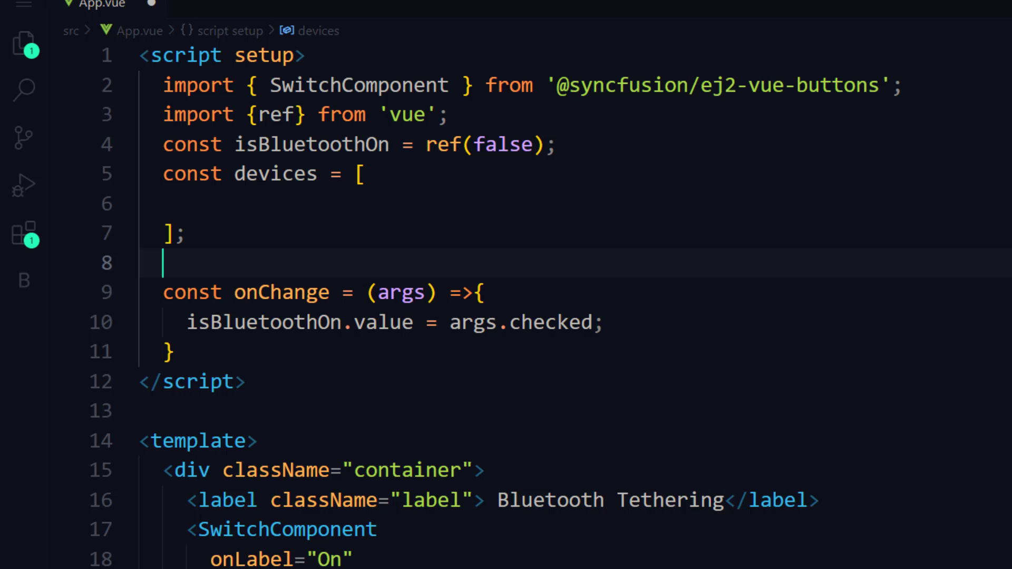
pyautogui.write('{}')
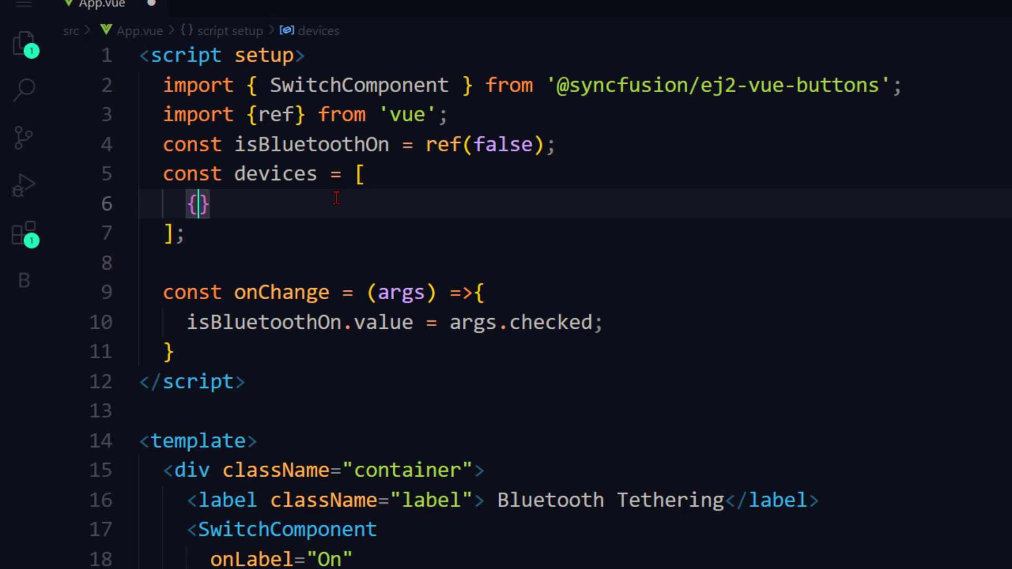
pyautogui.write("id: 1, name: 'Mark iPhone")
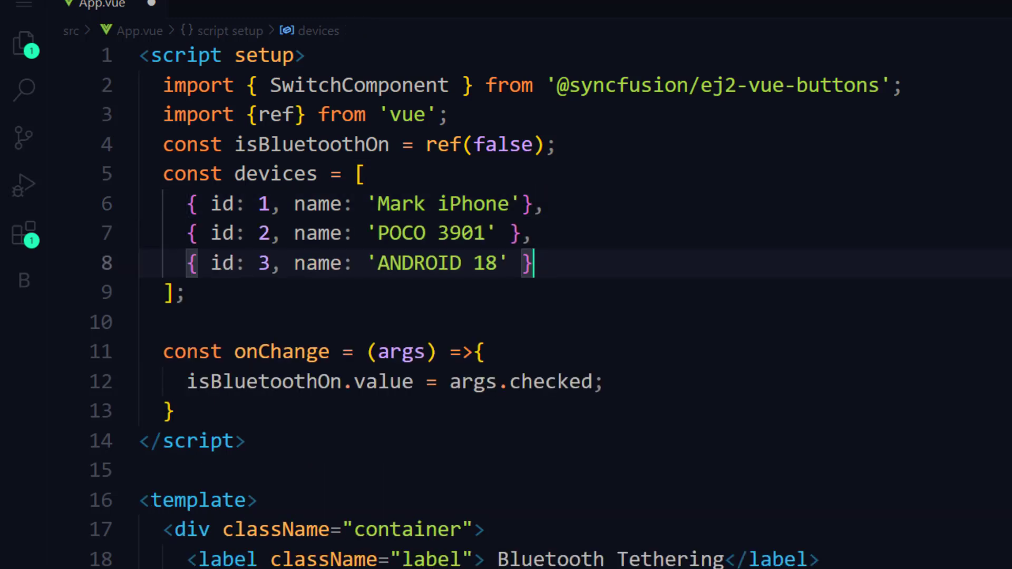
# Step: Add a bluetooth-header span reading 'Available Devices' inside the bluetooth-list div
pyautogui.scroll(-3)
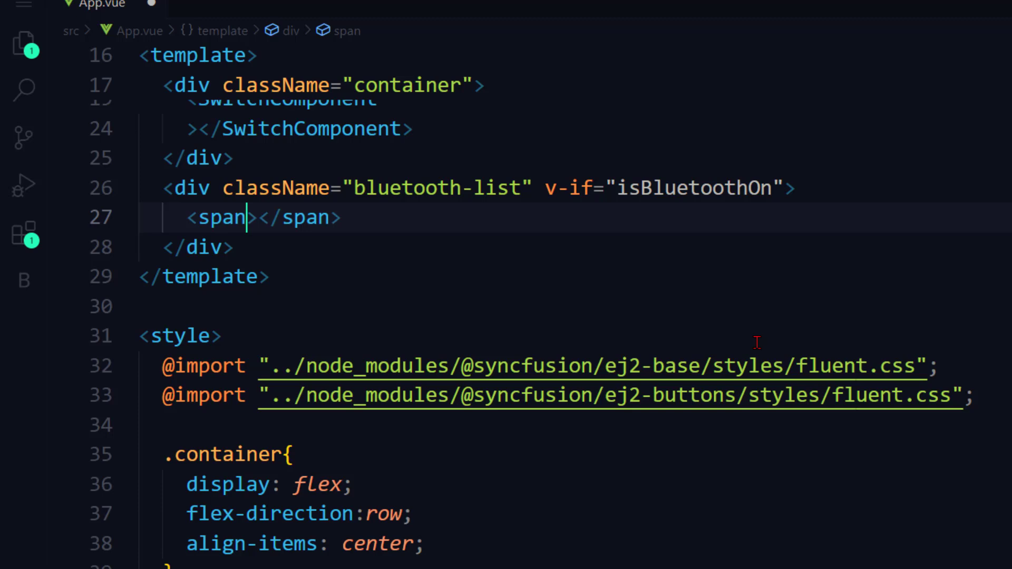
pyautogui.write('className="blueto')
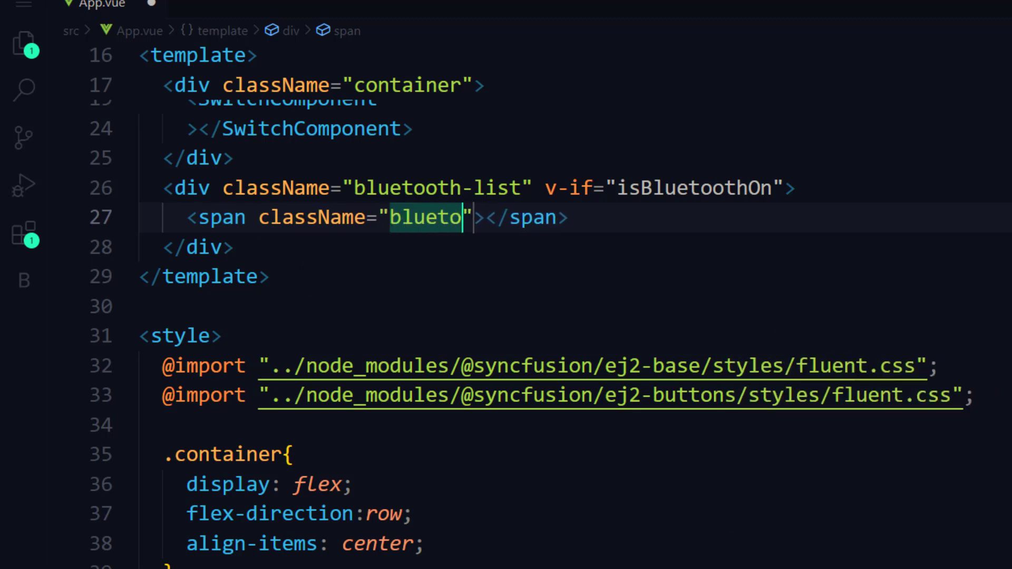
pyautogui.write('oth-header')
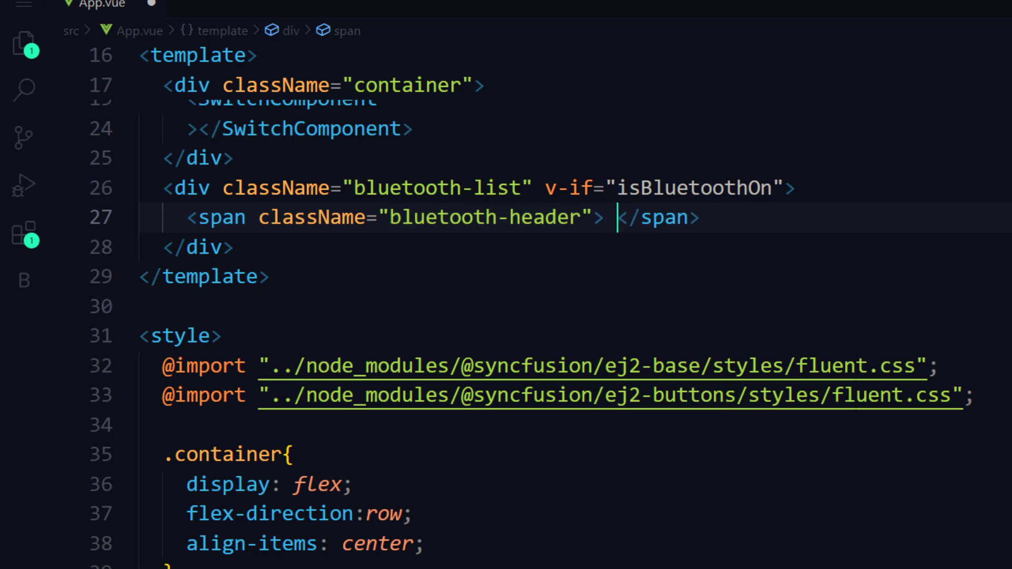
pyautogui.write('Available Devices')
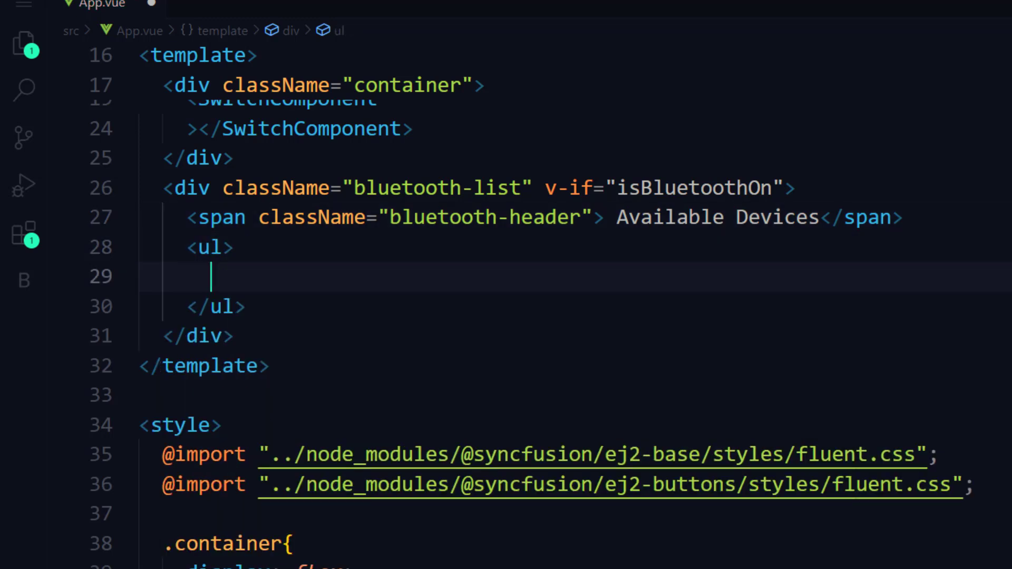
# Step: Add a device-list ul with device-item li per device keyed by id, showing an e-icon e-link span and device.name
pyautogui.write('className="devi"')
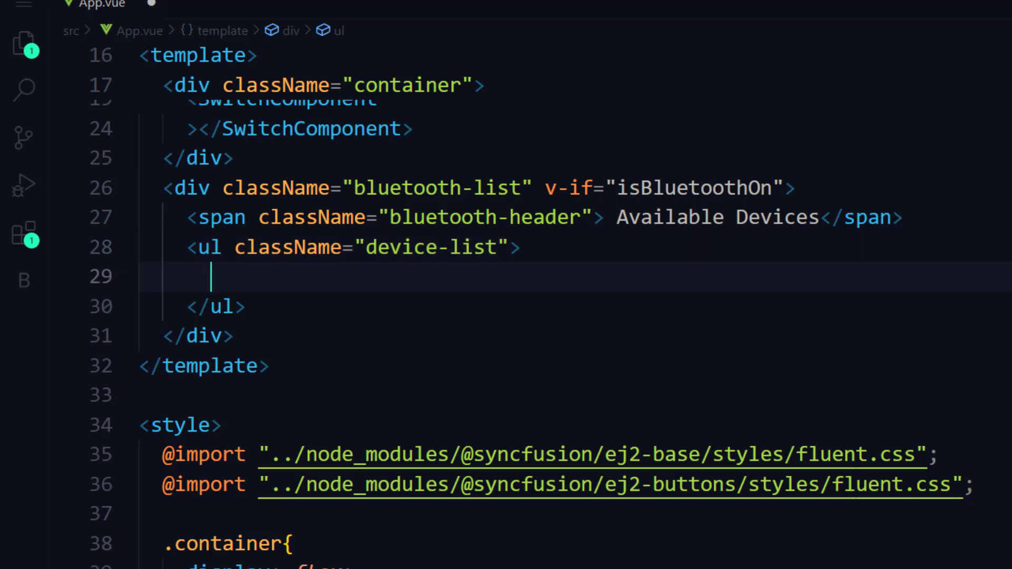
pyautogui.write('<li>')
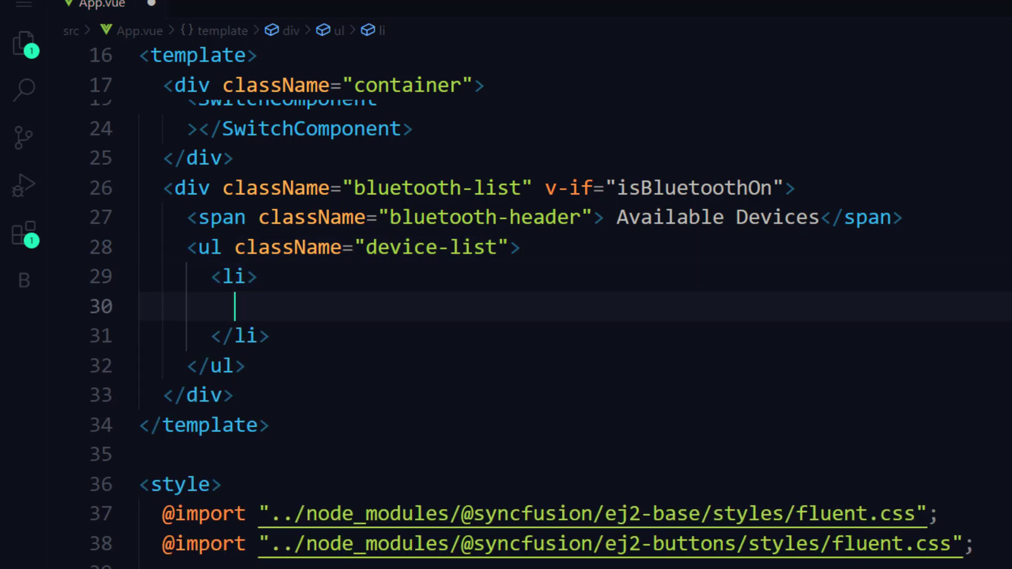
pyautogui.write('className="device"')
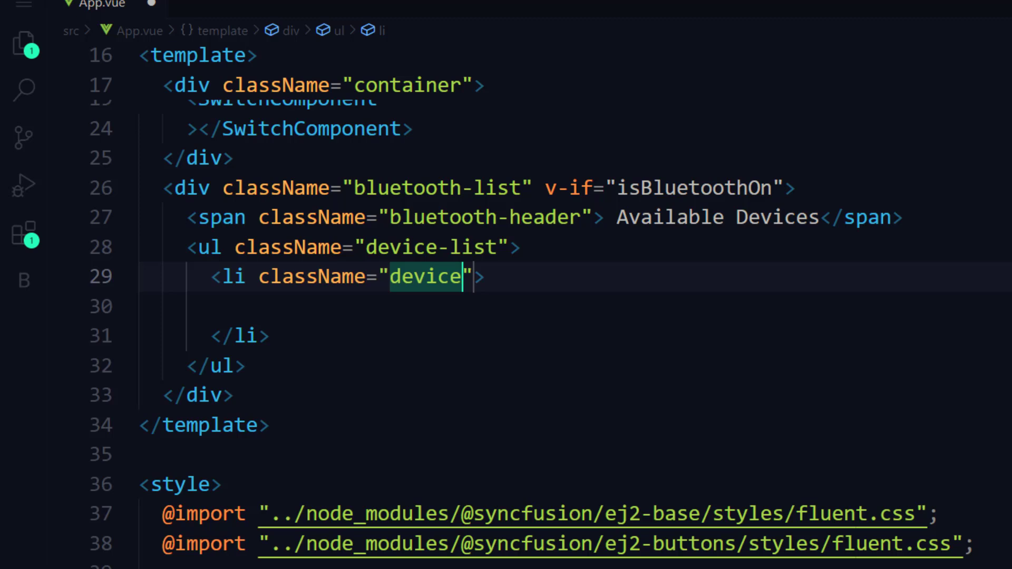
pyautogui.write('-item" v-for="device in devices"')
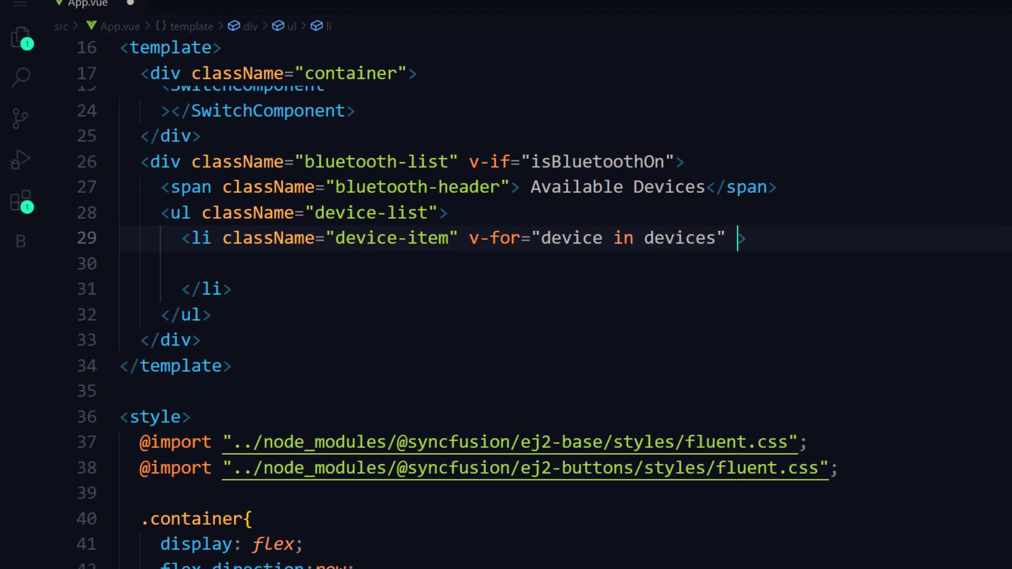
pyautogui.write(':key=""')
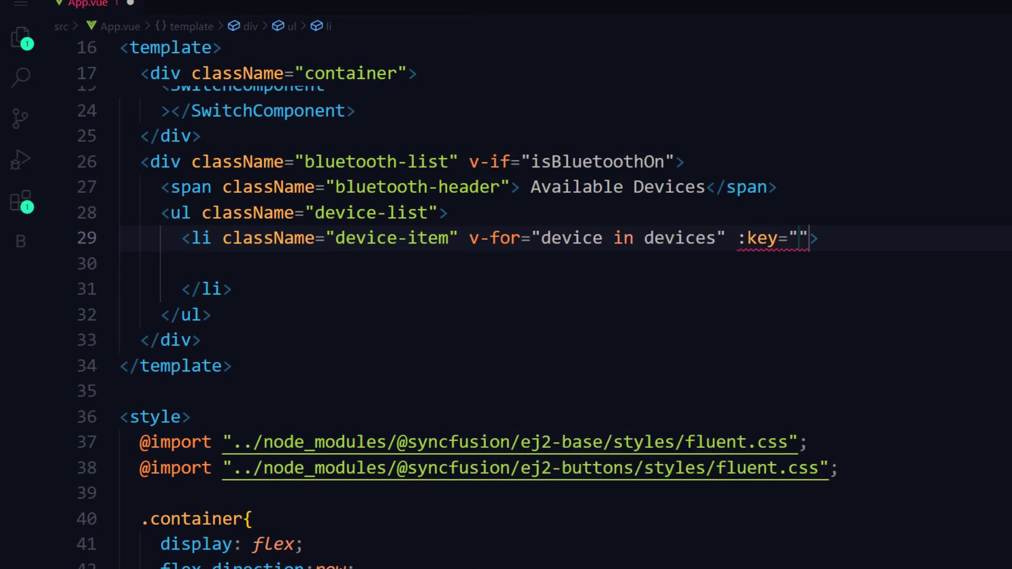
pyautogui.write('device.id')
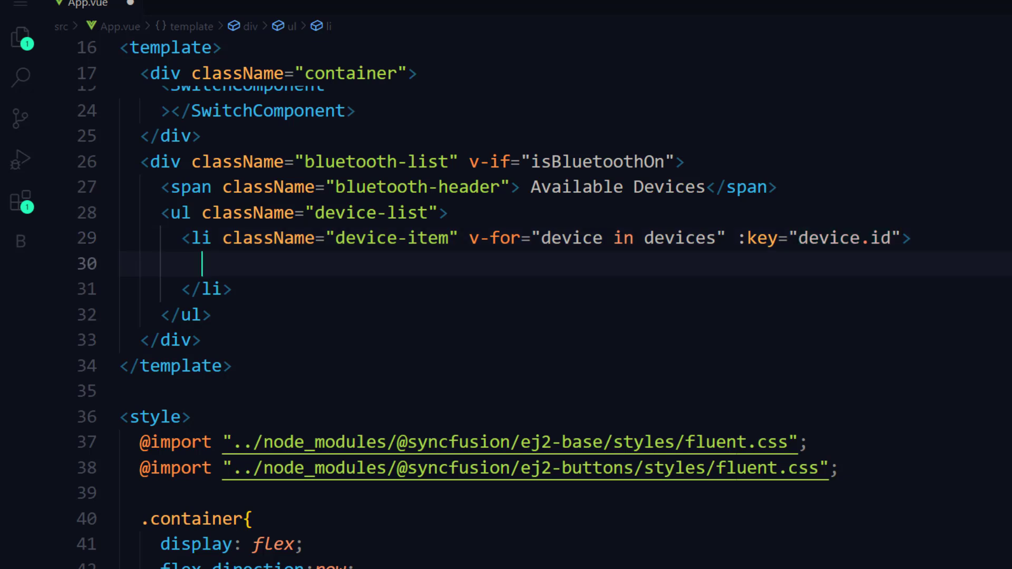
pyautogui.write('<span></span>')
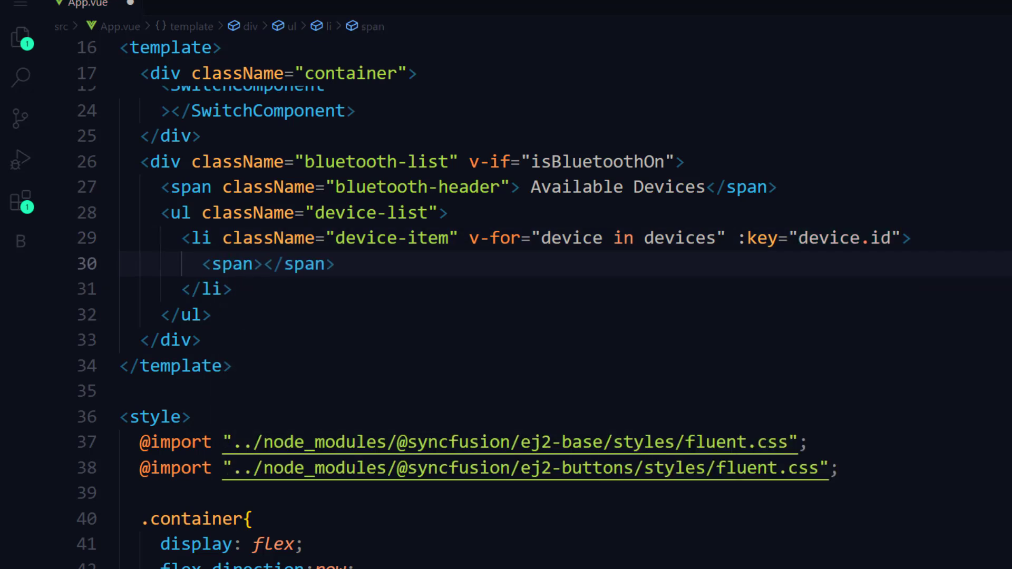
pyautogui.write('{{ device.name }}')
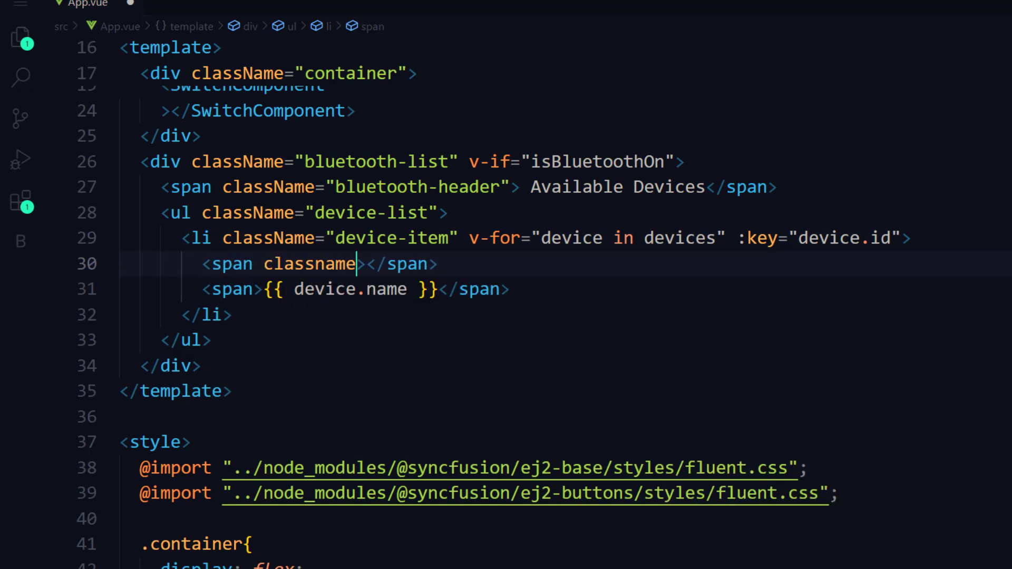
pyautogui.write('="e-icon e-link"')
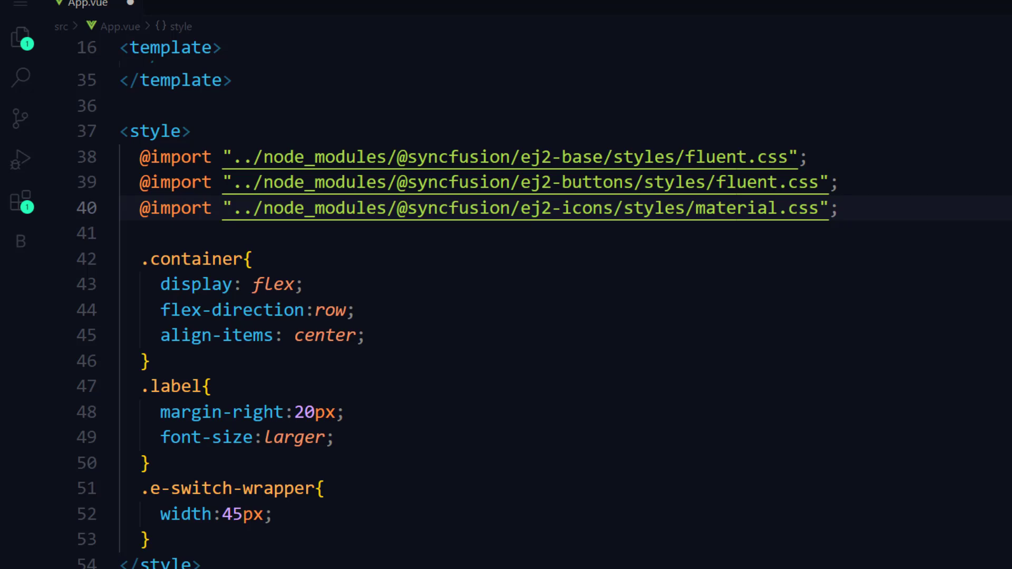
# Step: Scroll down to the style block to add the ej2-icons material stylesheet import
pyautogui.scroll(-3)
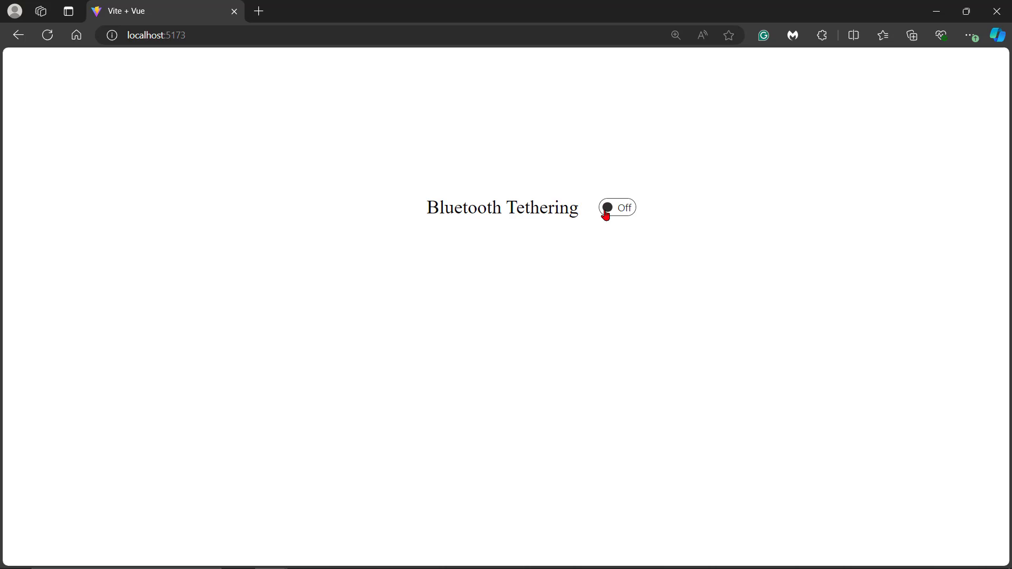
# Step: Toggle the Bluetooth Tethering switch in Edge at localhost:5173 to test it
pyautogui.click(615, 207)
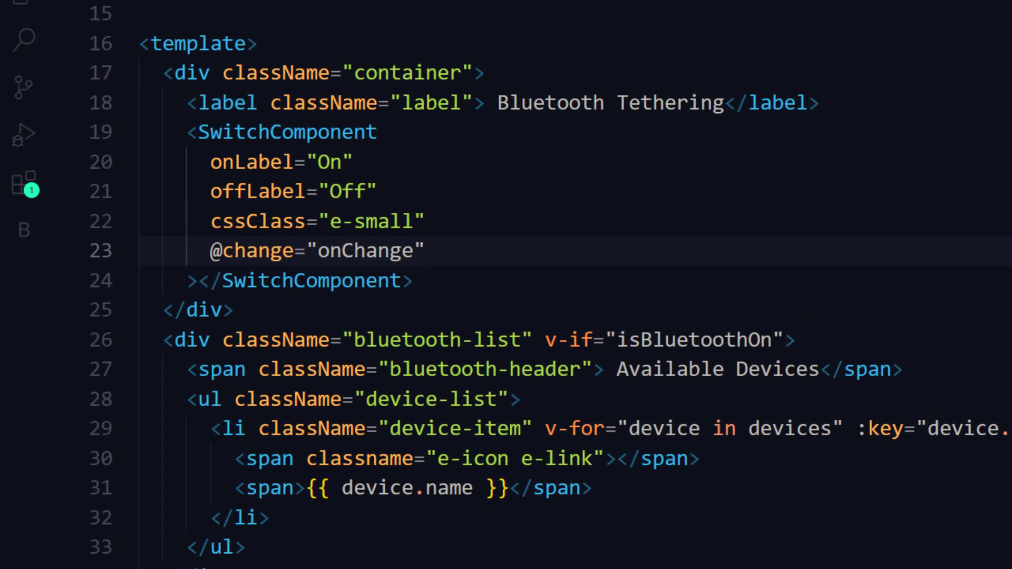
# Step: Add :disabled="true" to the SwitchComponent in App.vue
pyautogui.write(':dis')
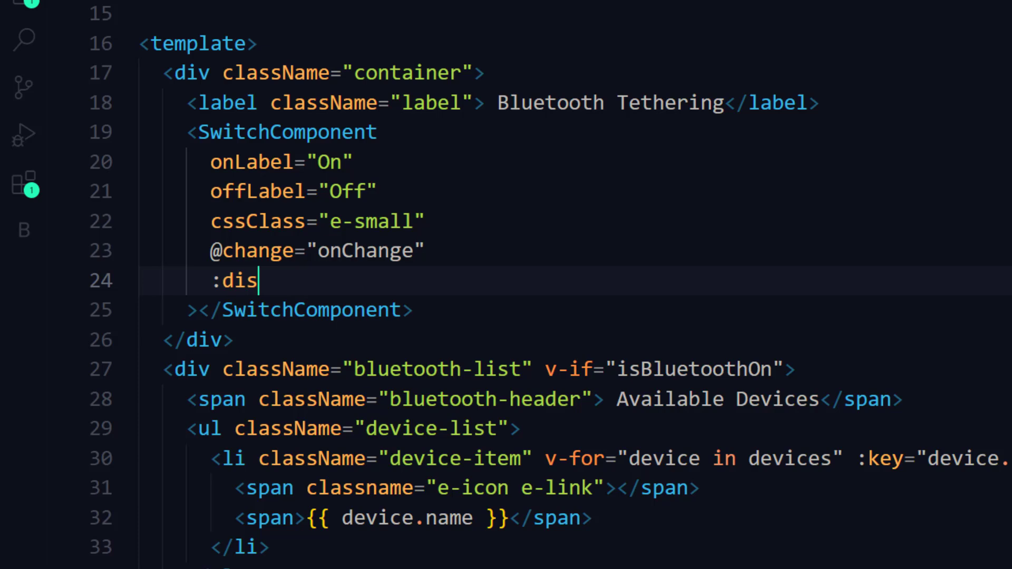
pyautogui.write('abled=""')
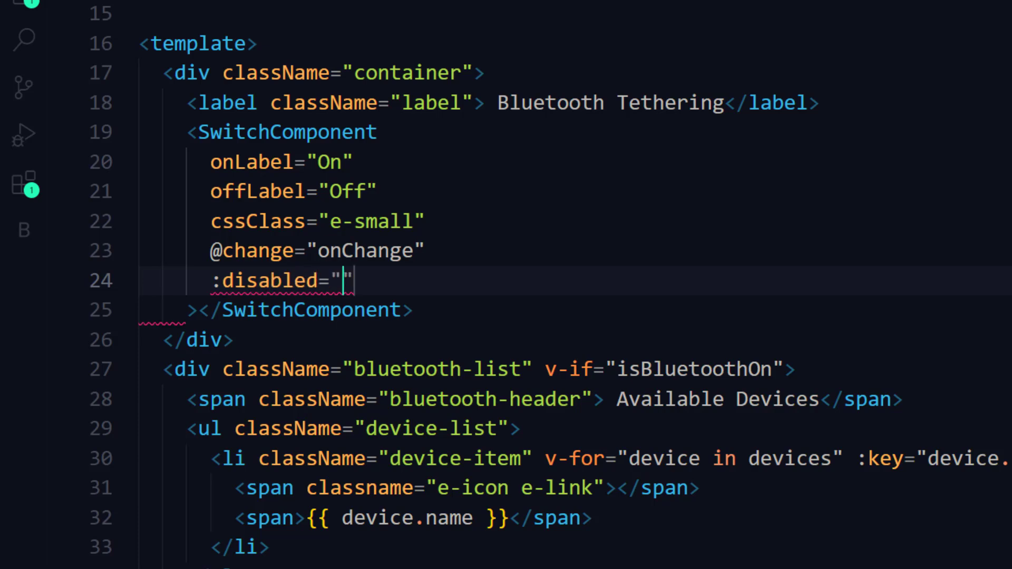
pyautogui.write('true')
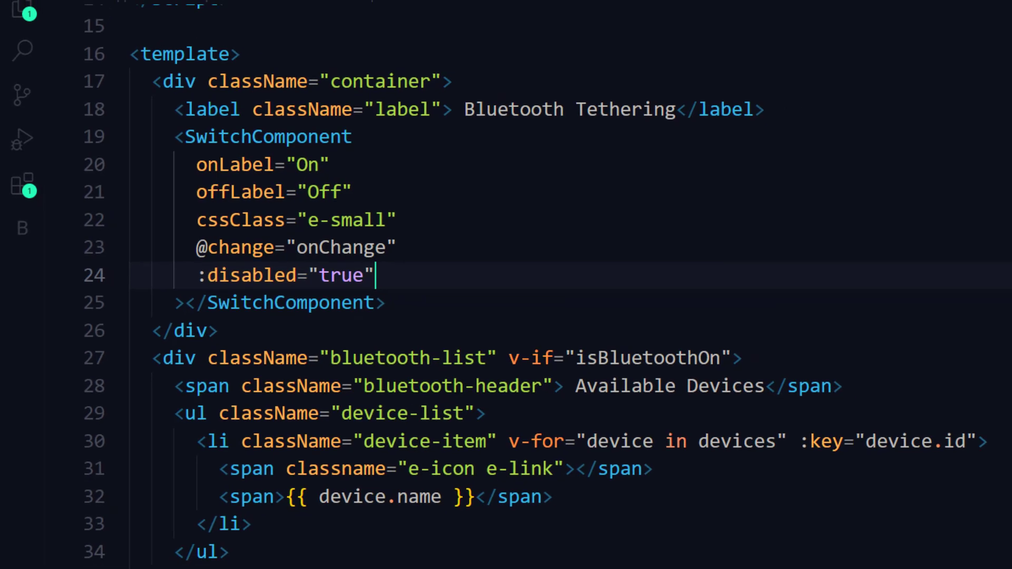